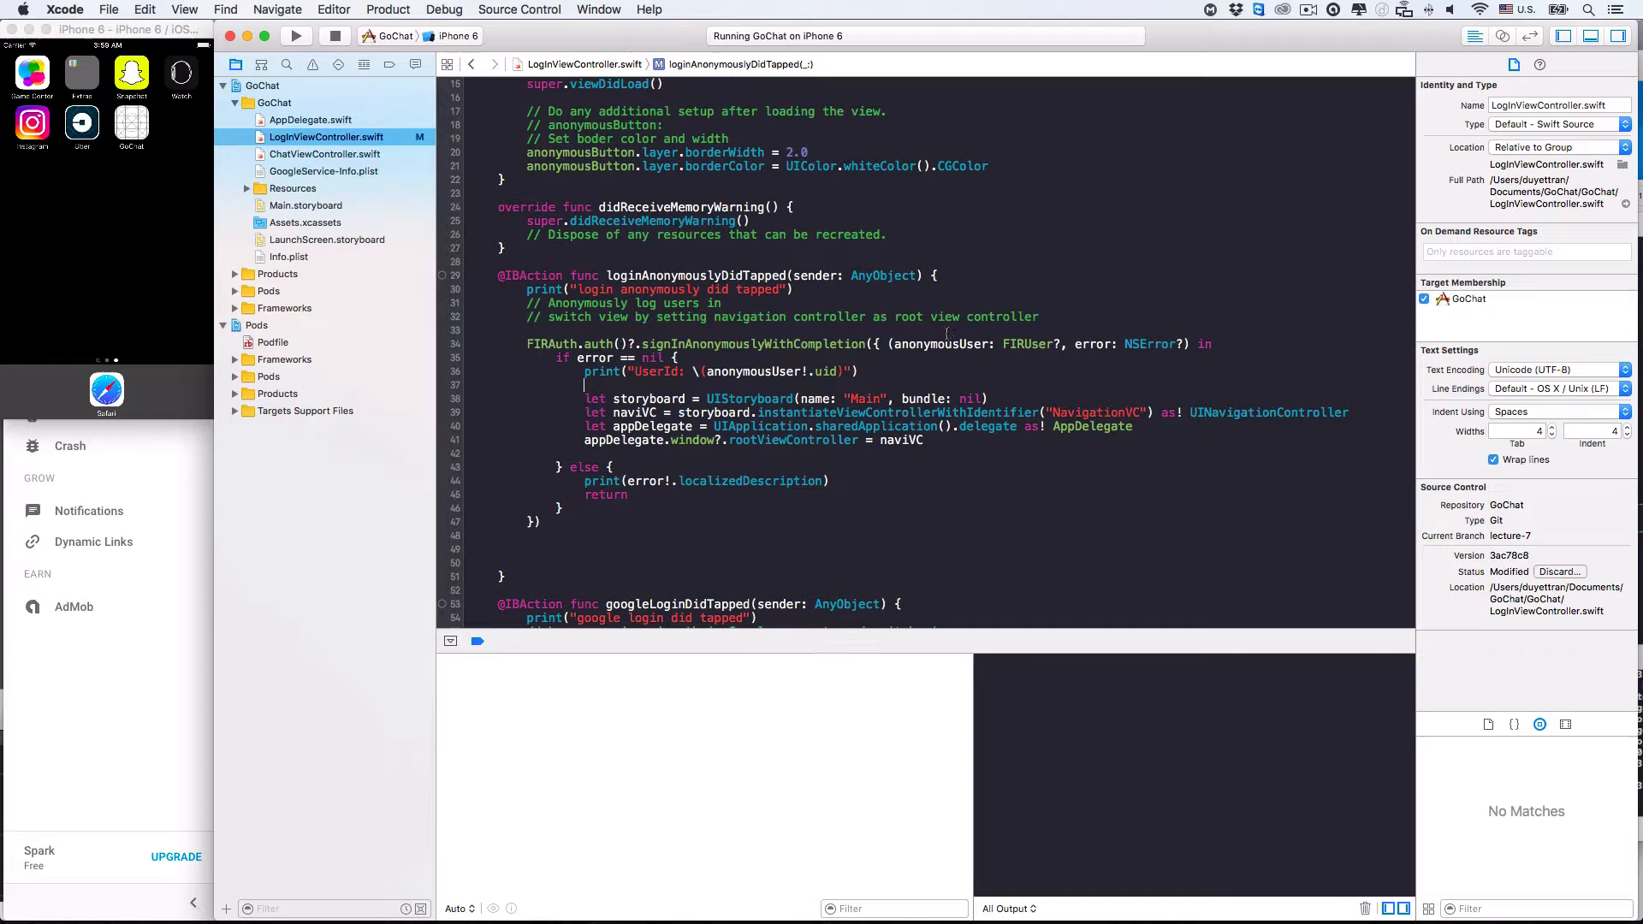
Launch GoChat and log in anonymously so the console prints a UserId.
left_click(296, 35)
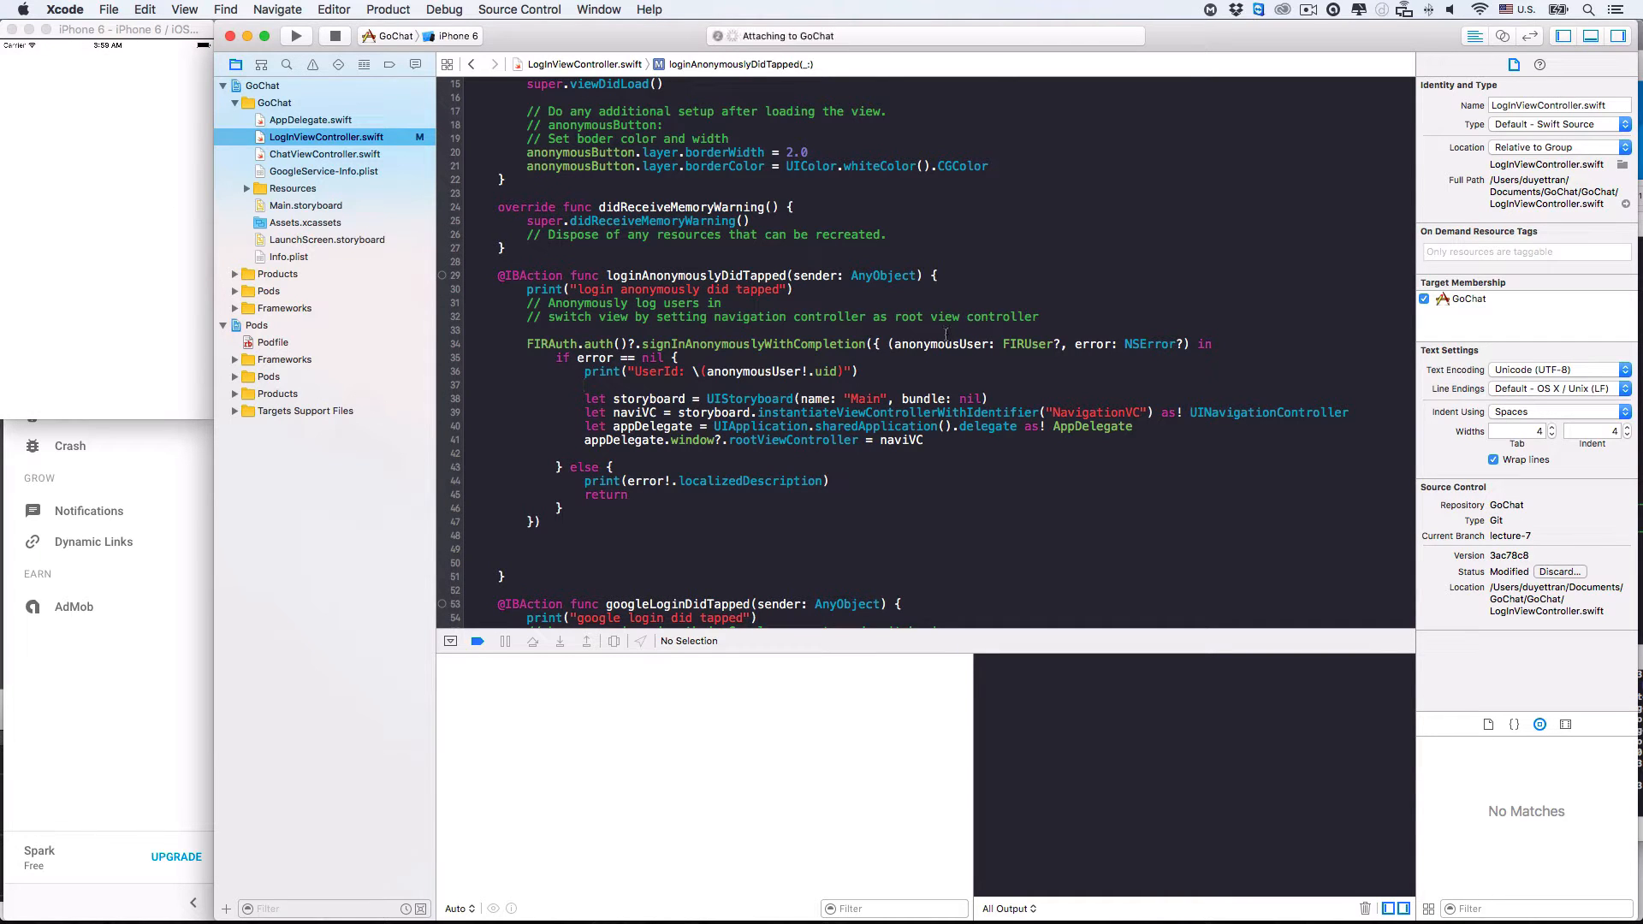
left_click(295, 34)
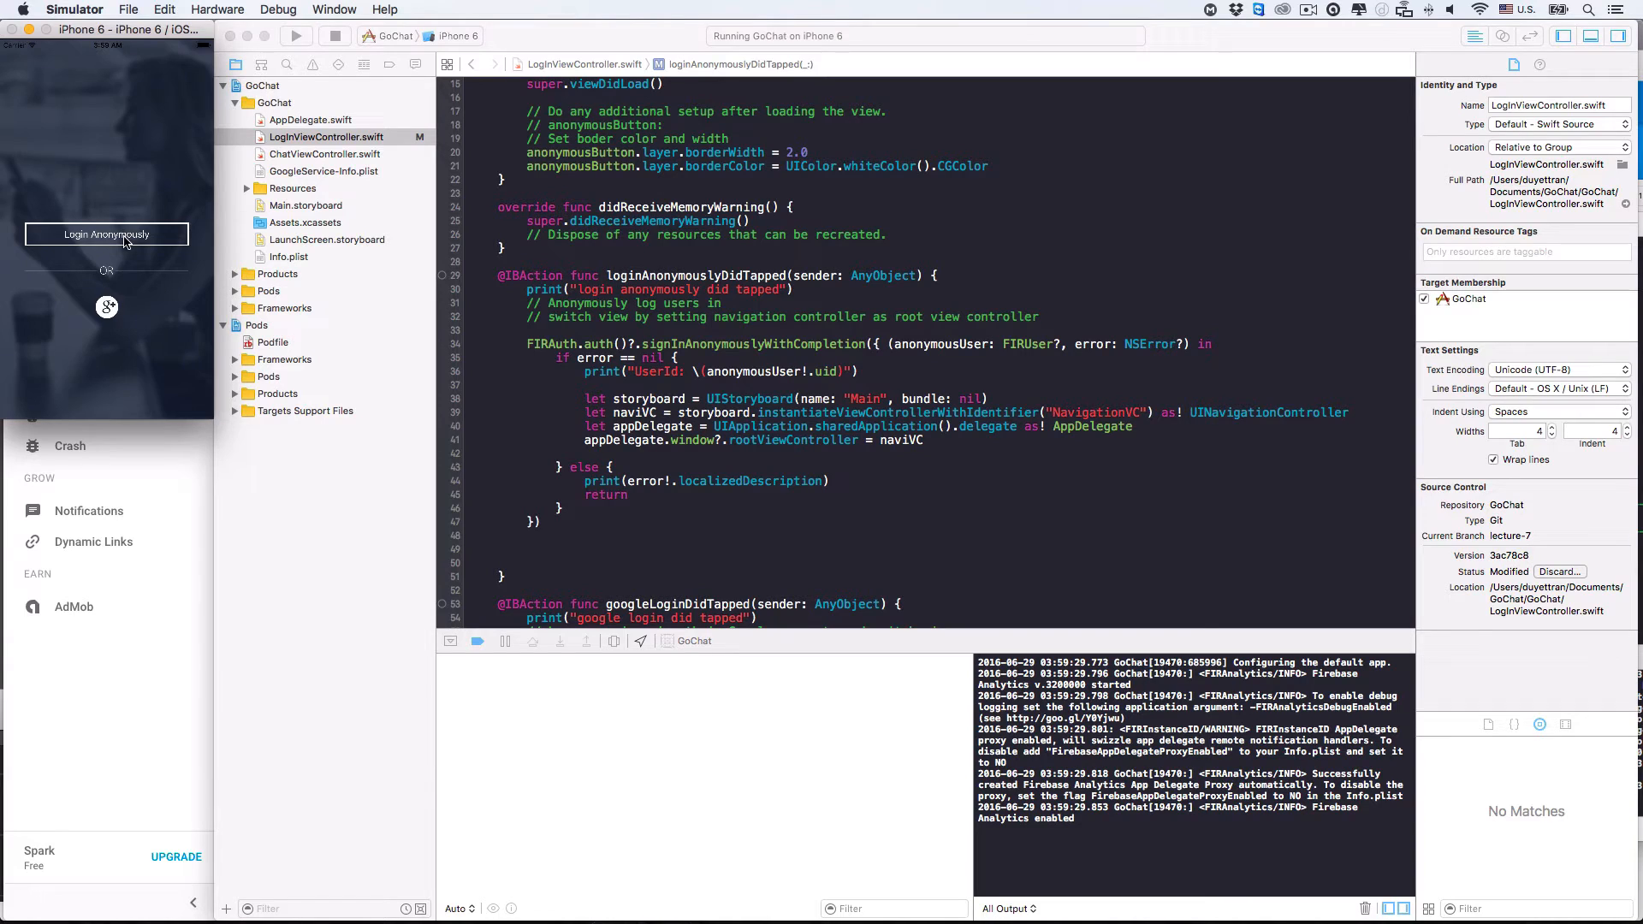
left_click(106, 234)
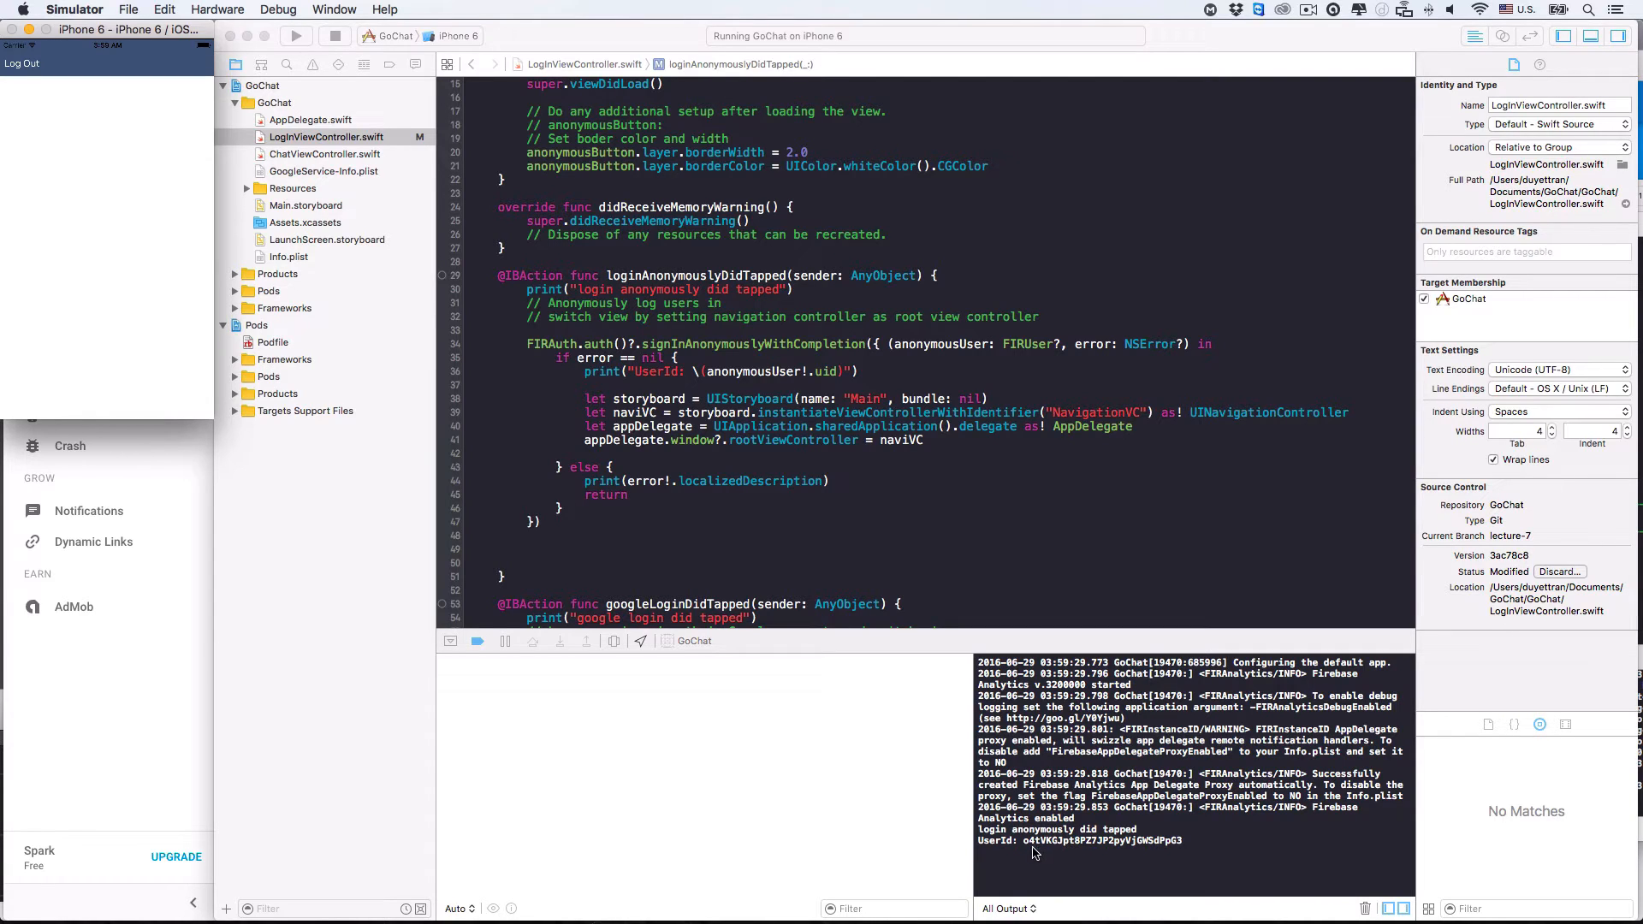
mouse_move(764, 380)
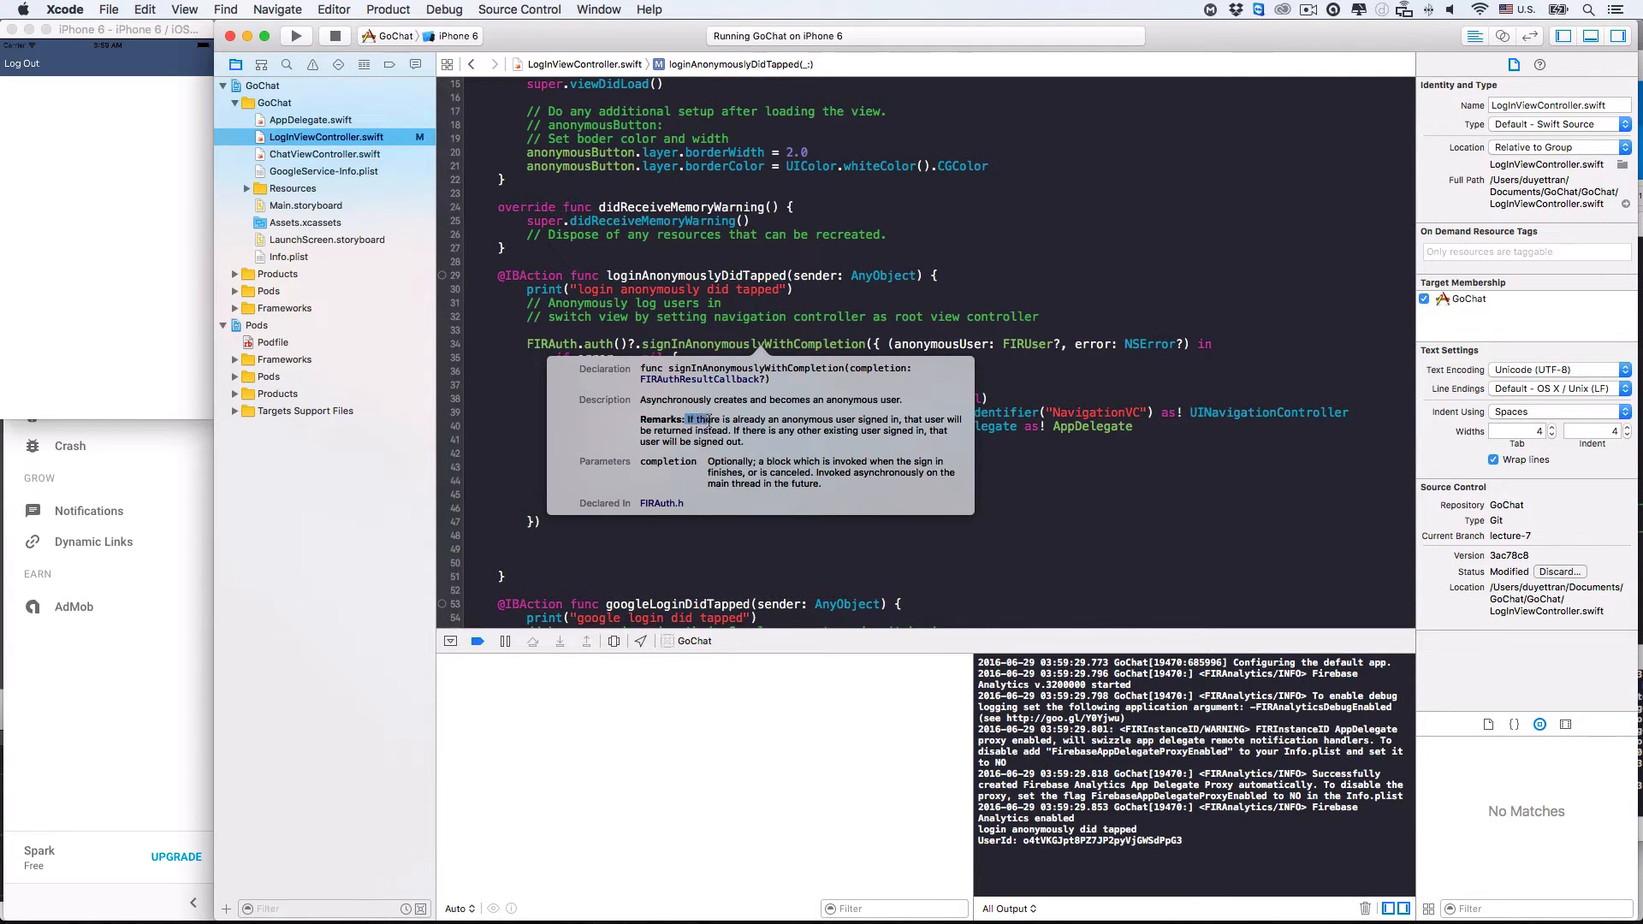
Highlight the Quick Help note that an existing anonymous user is returned instead.
left_click_drag(688, 419, 730, 431)
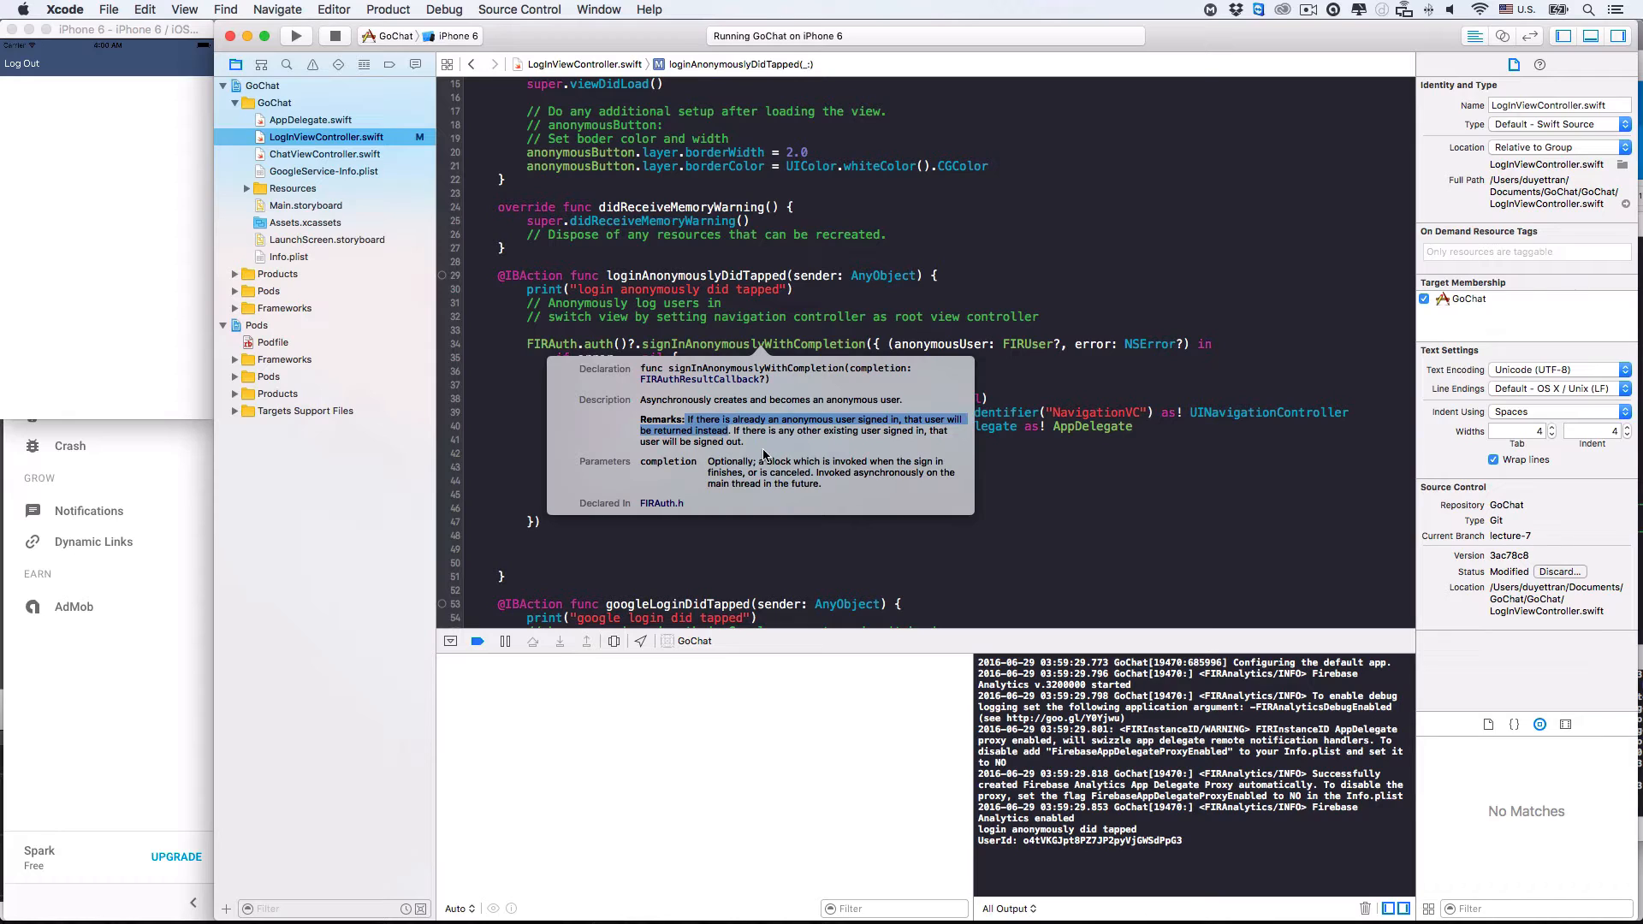
mouse_move(753, 451)
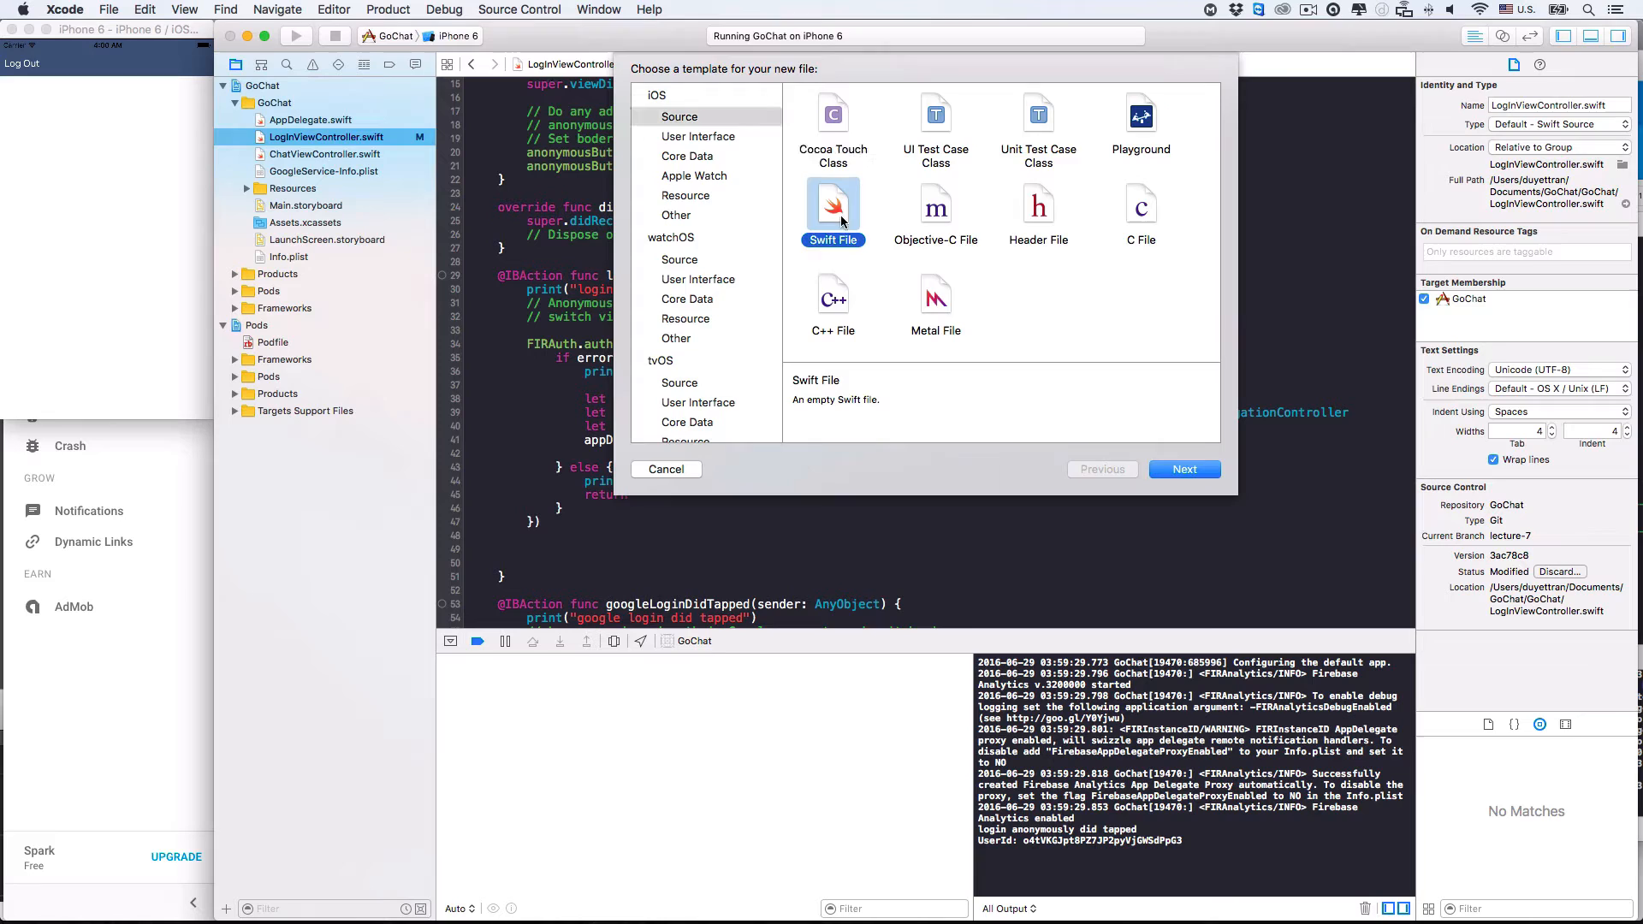
Create Helper.swift from the Swift File template in the GoChat group and target.
left_click(1184, 468)
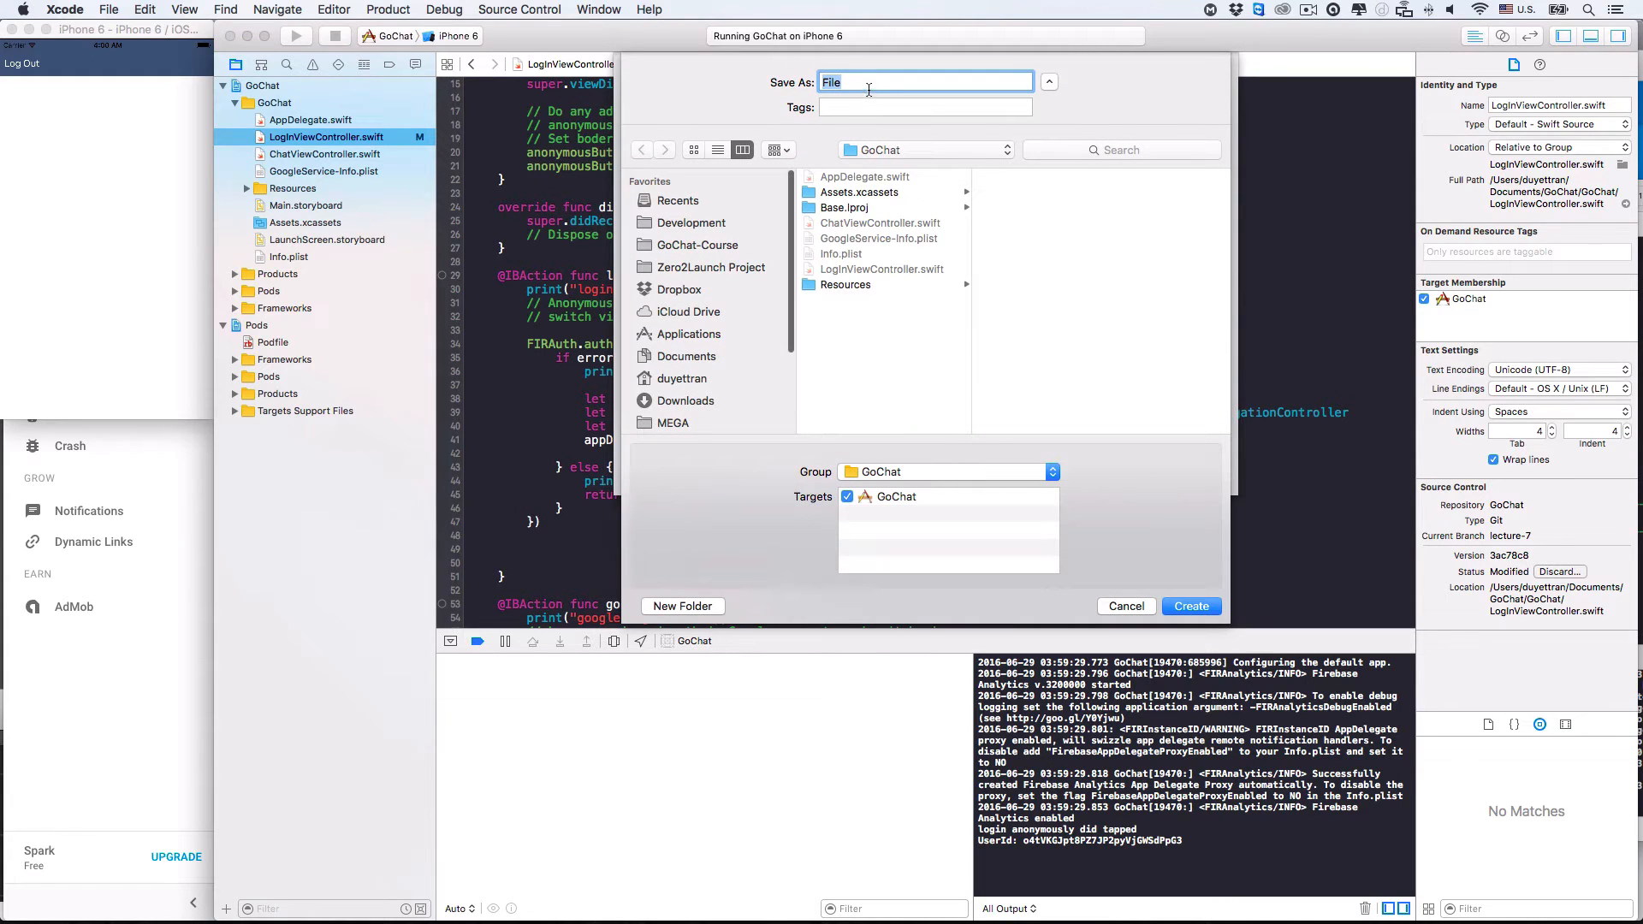
type("Help")
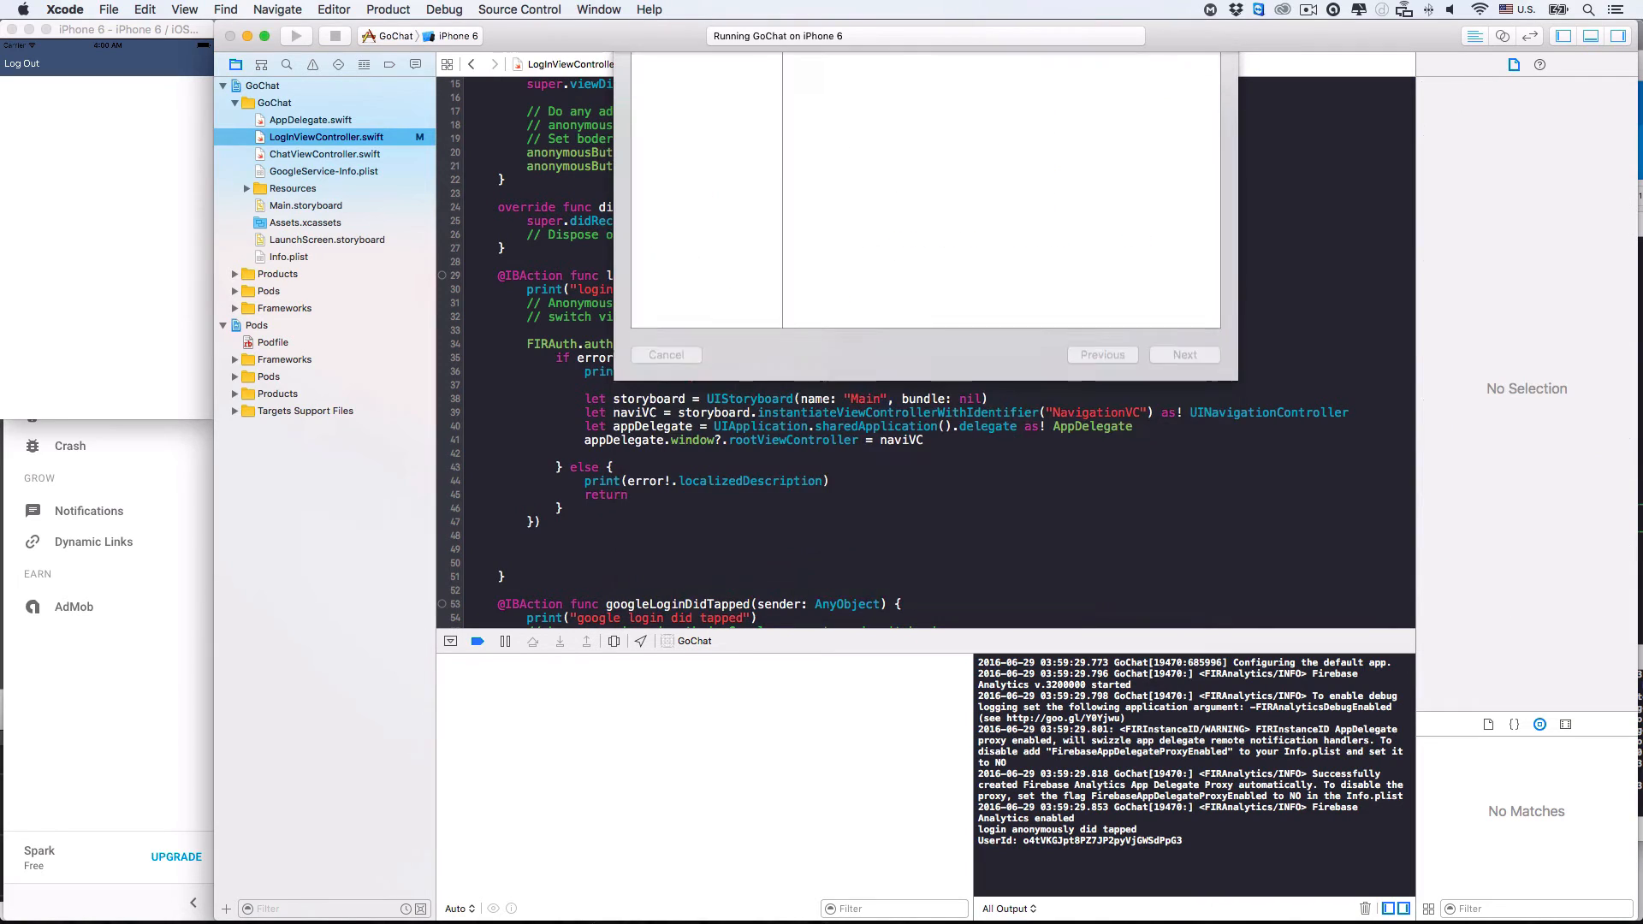
left_click(297, 154)
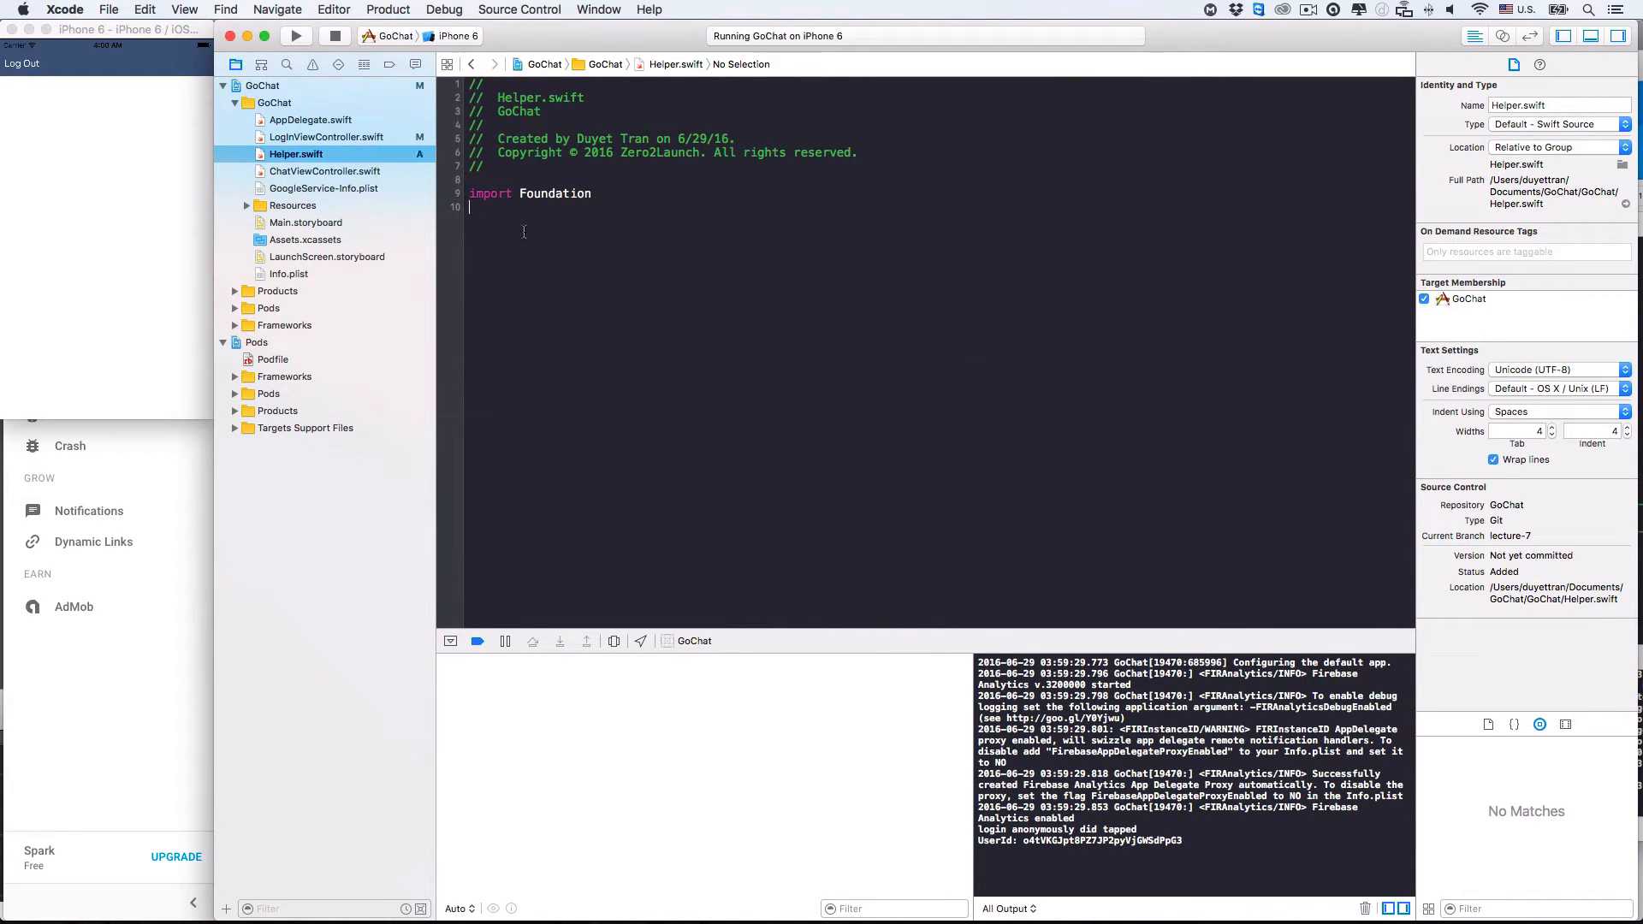
Declare `class Helper` with `static let helper = Helper()` and add blank lines in its body.
type("class")
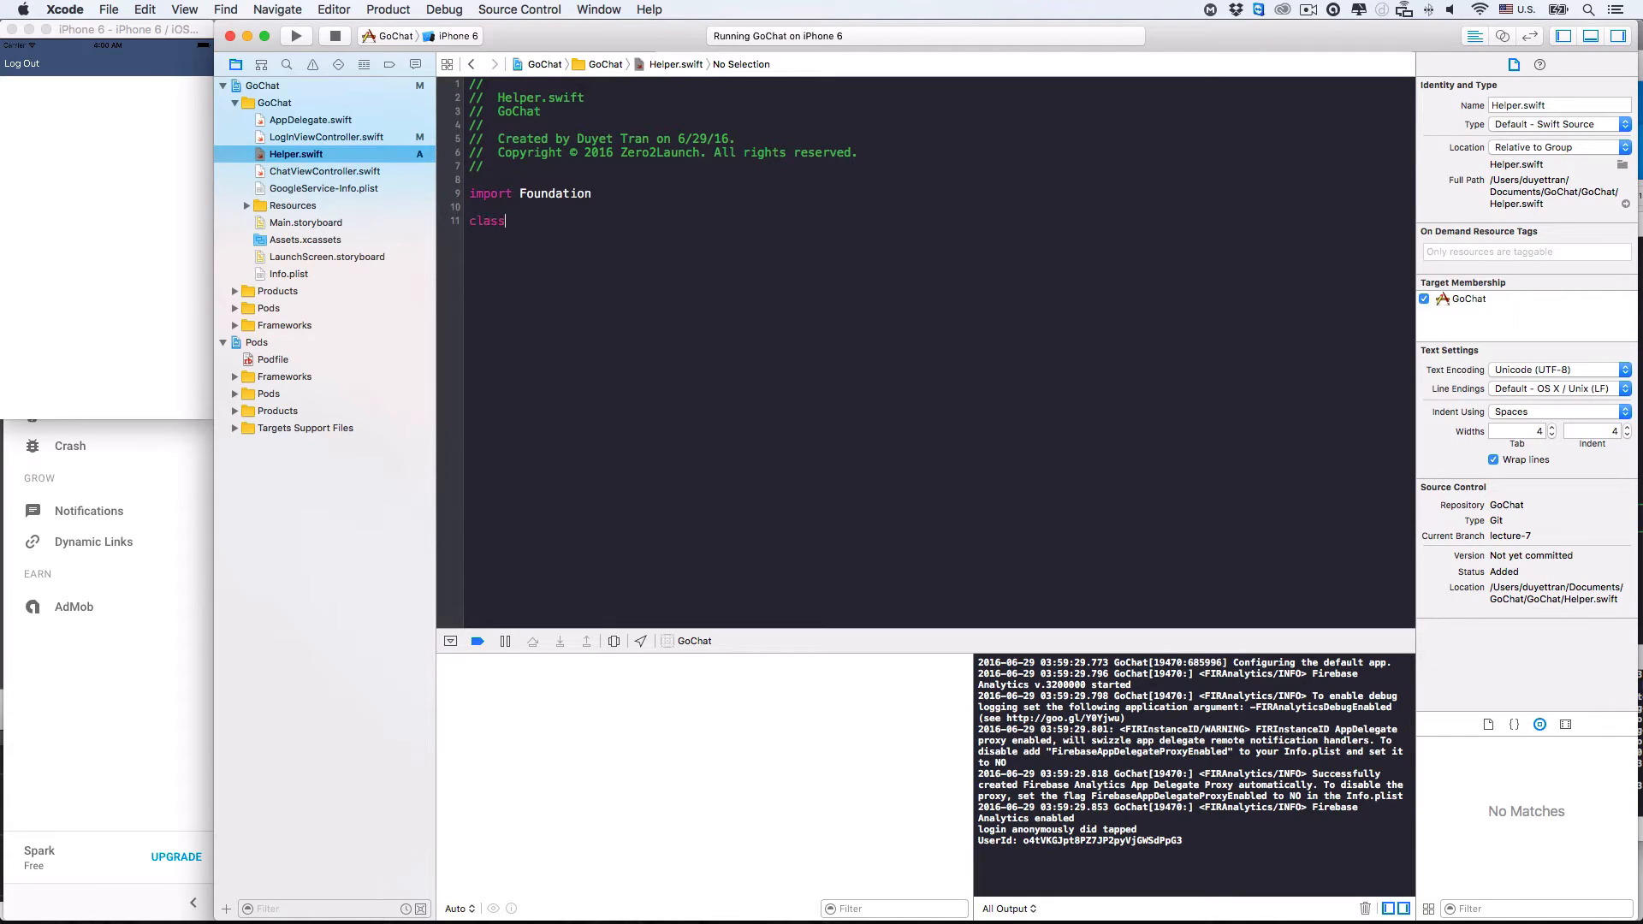
type("Helper {")
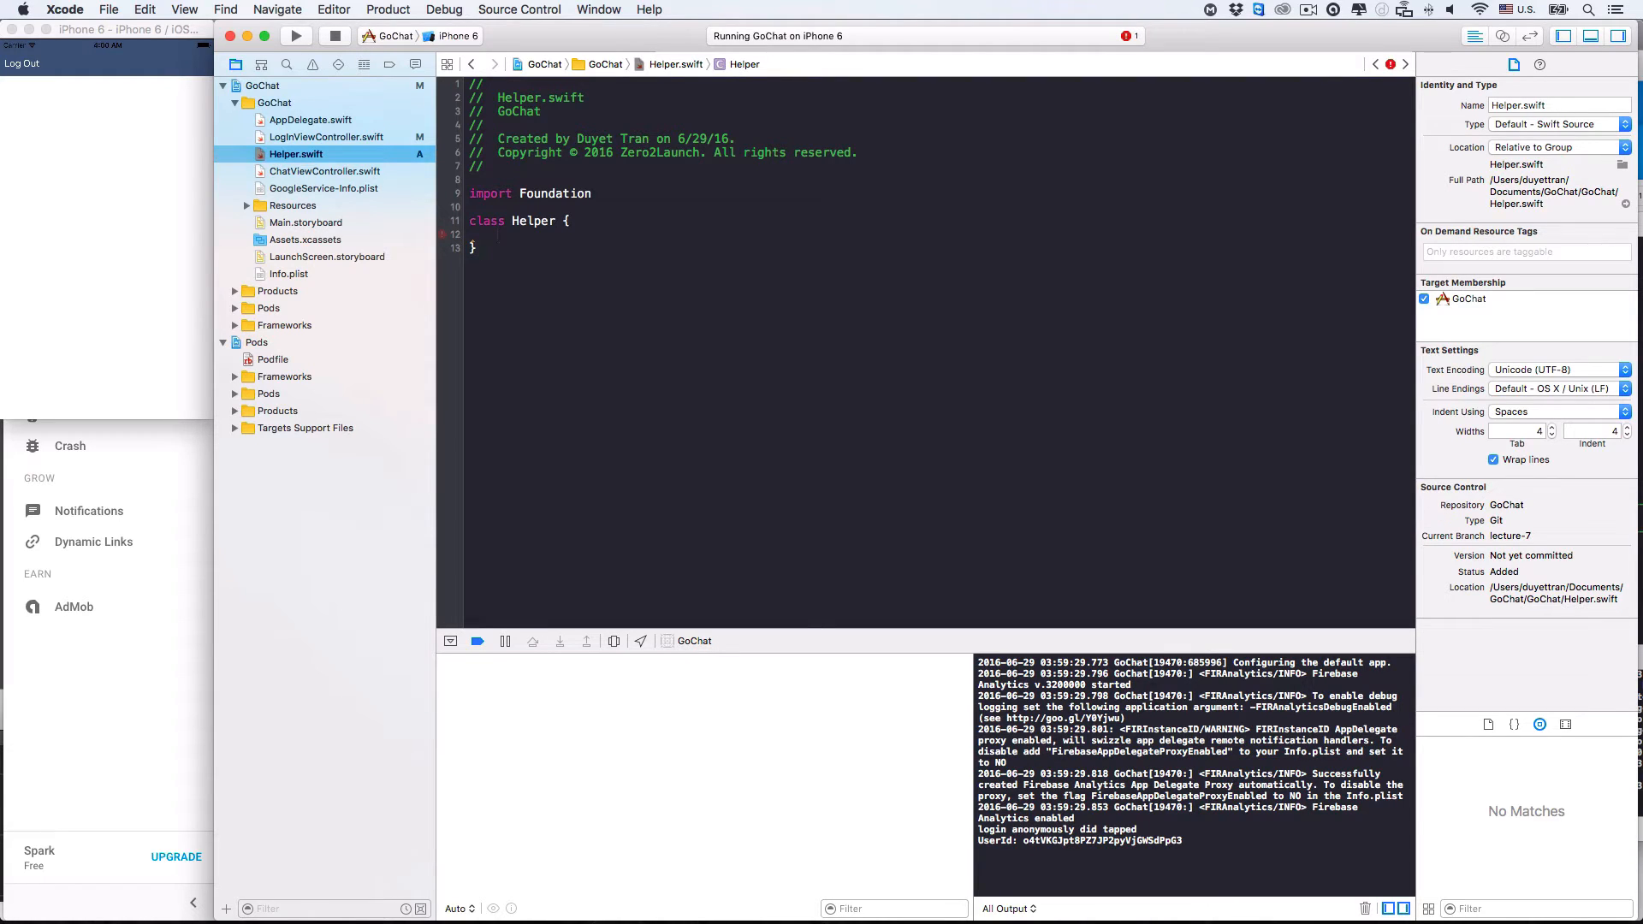
type("static")
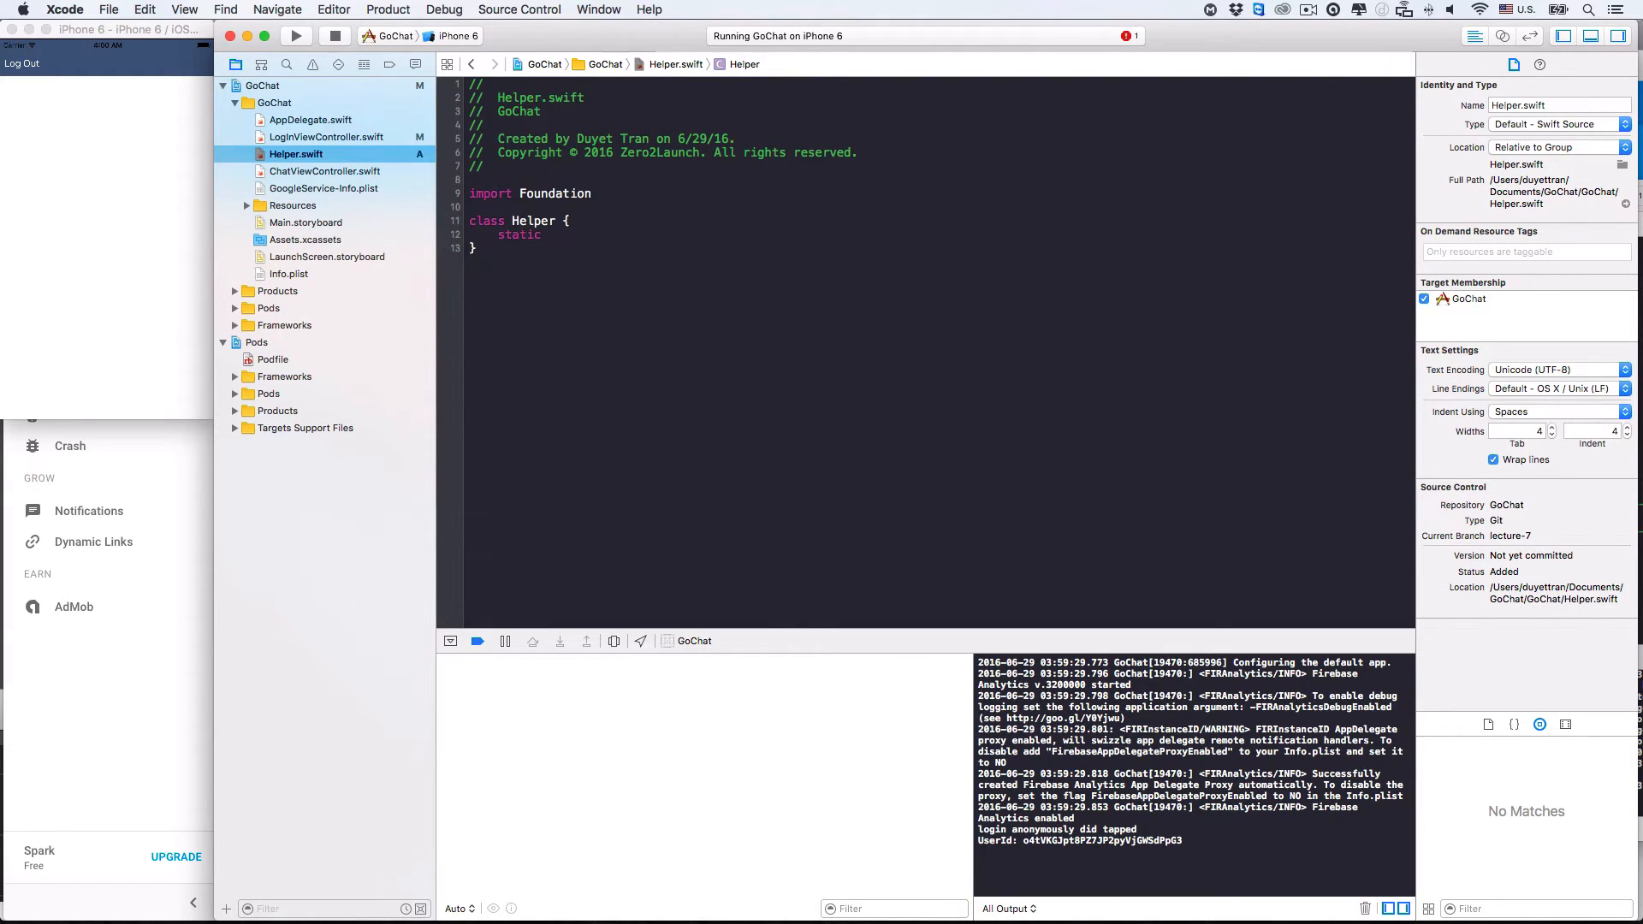
type("let")
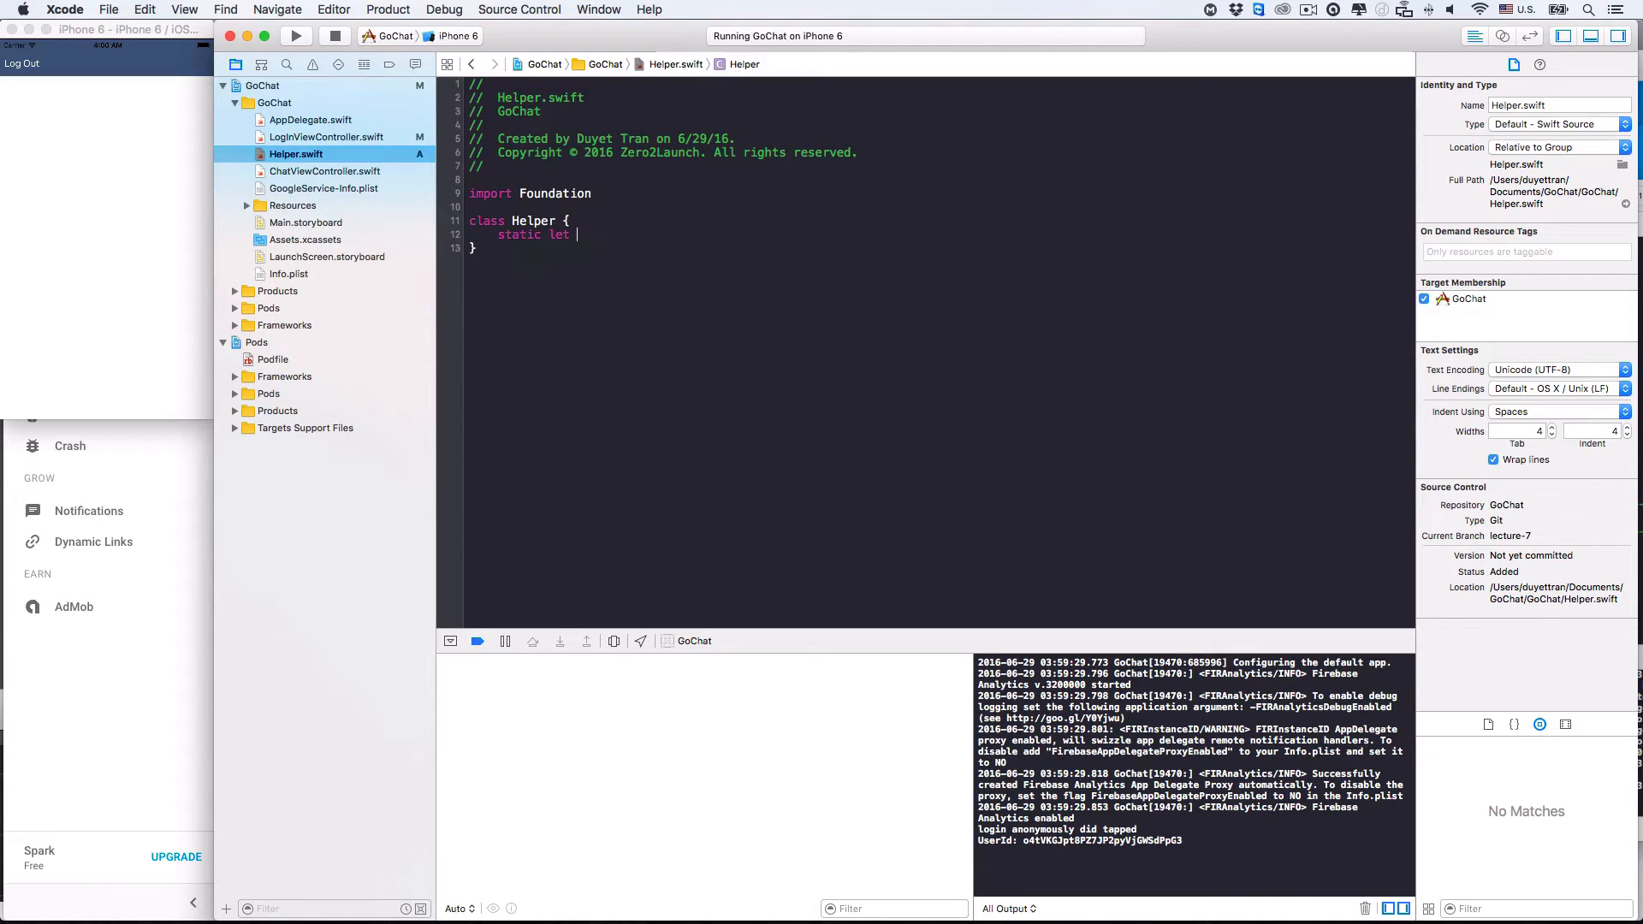
type("he")
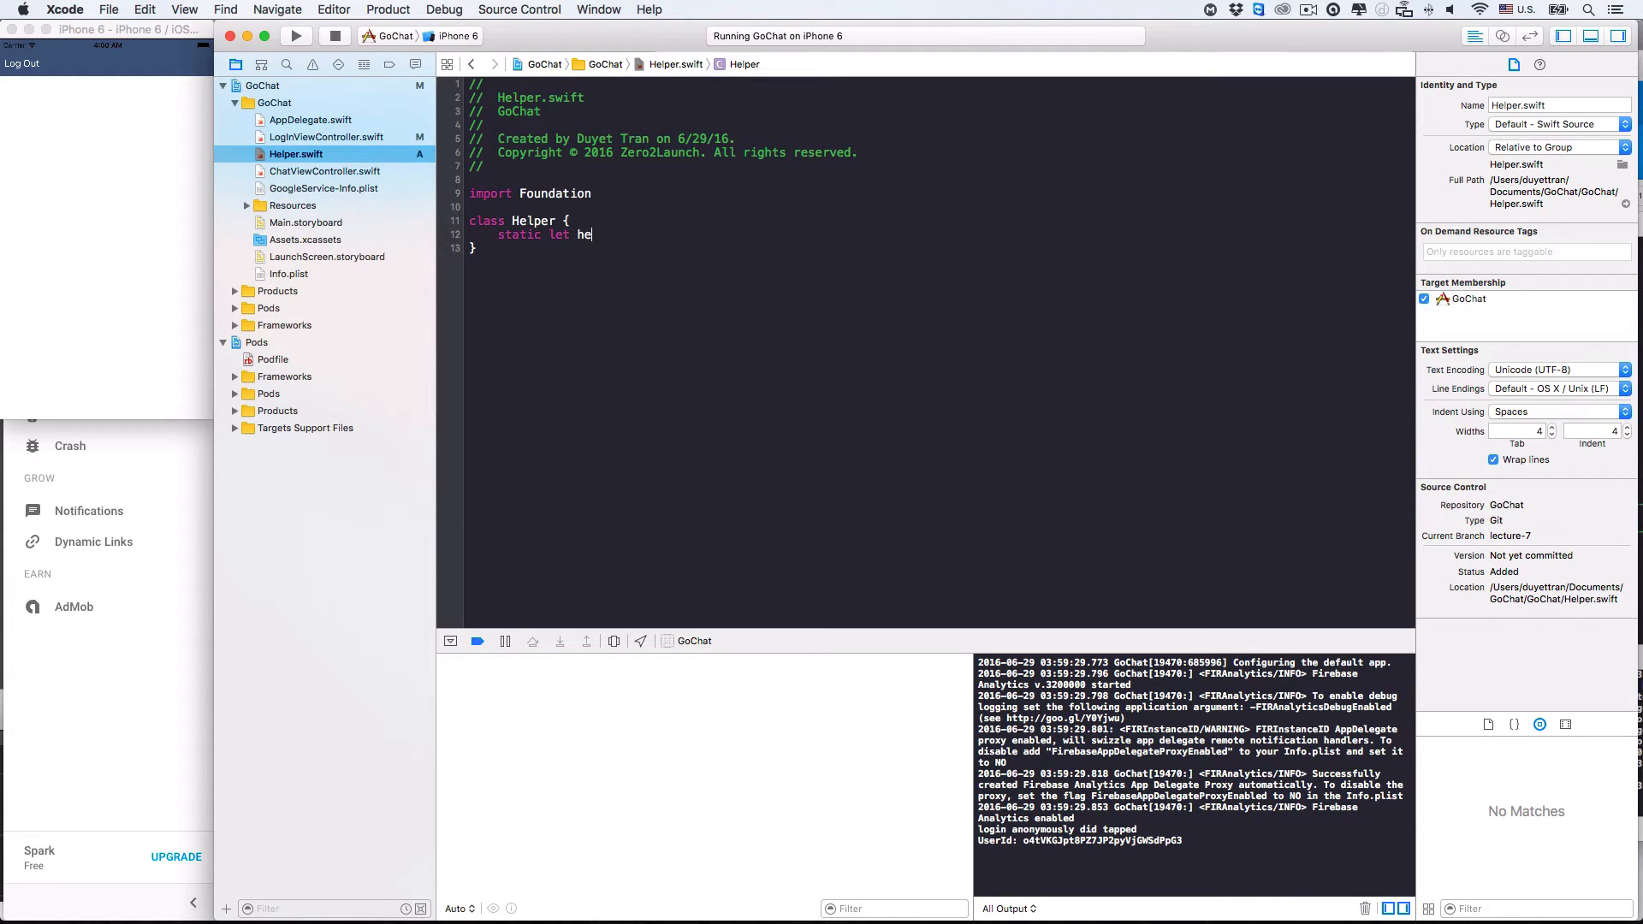
type("lper")
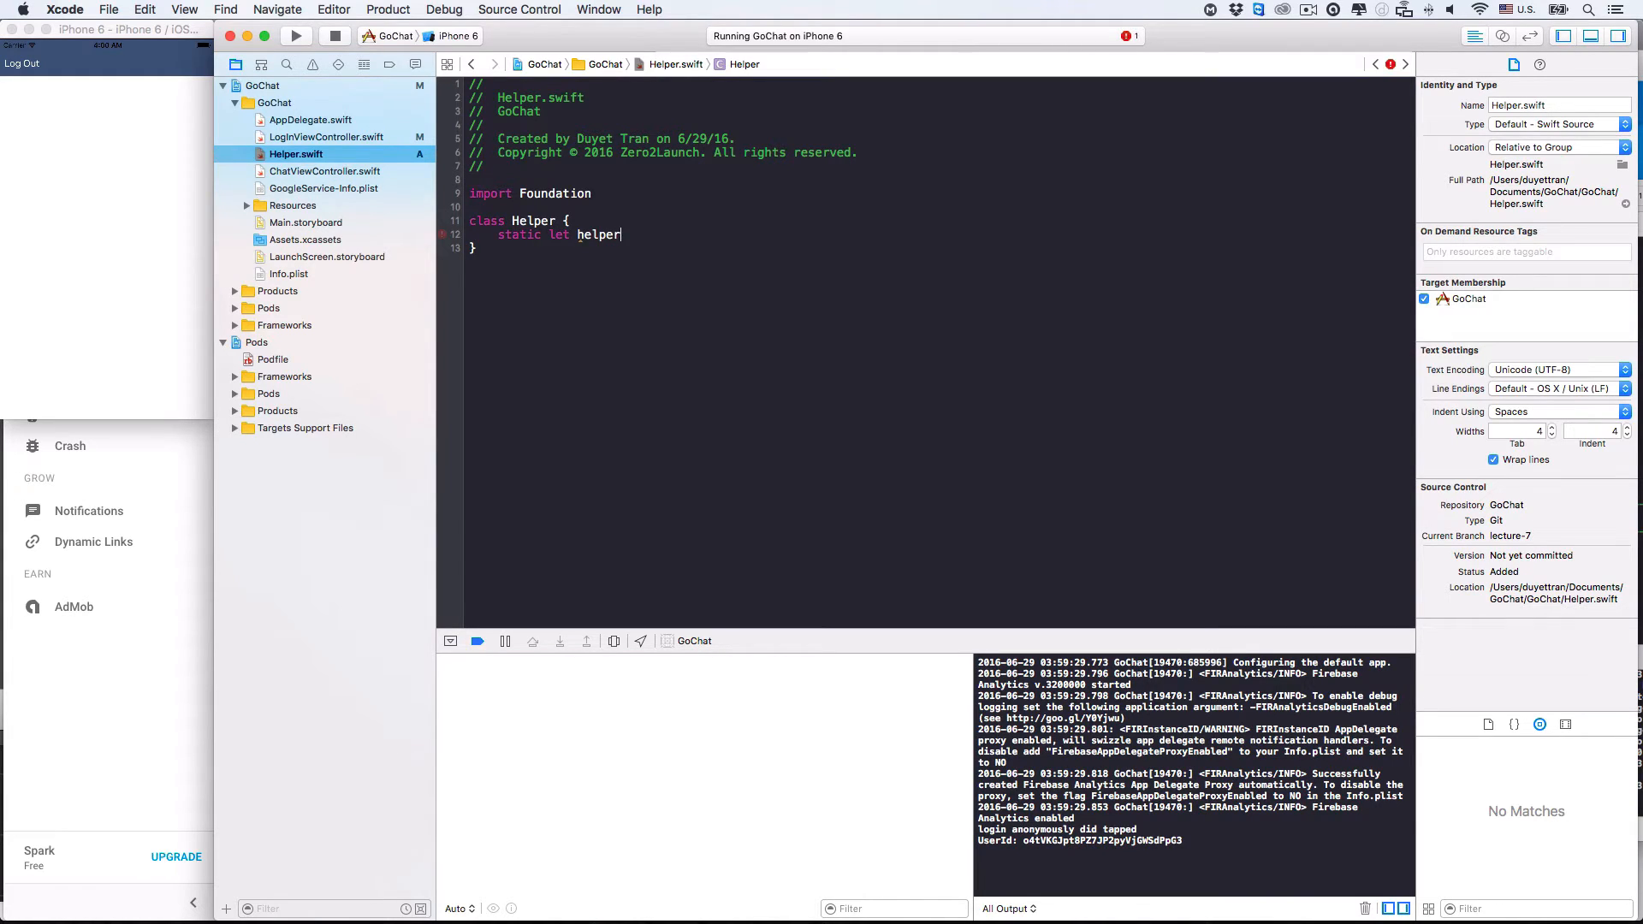
type("= H")
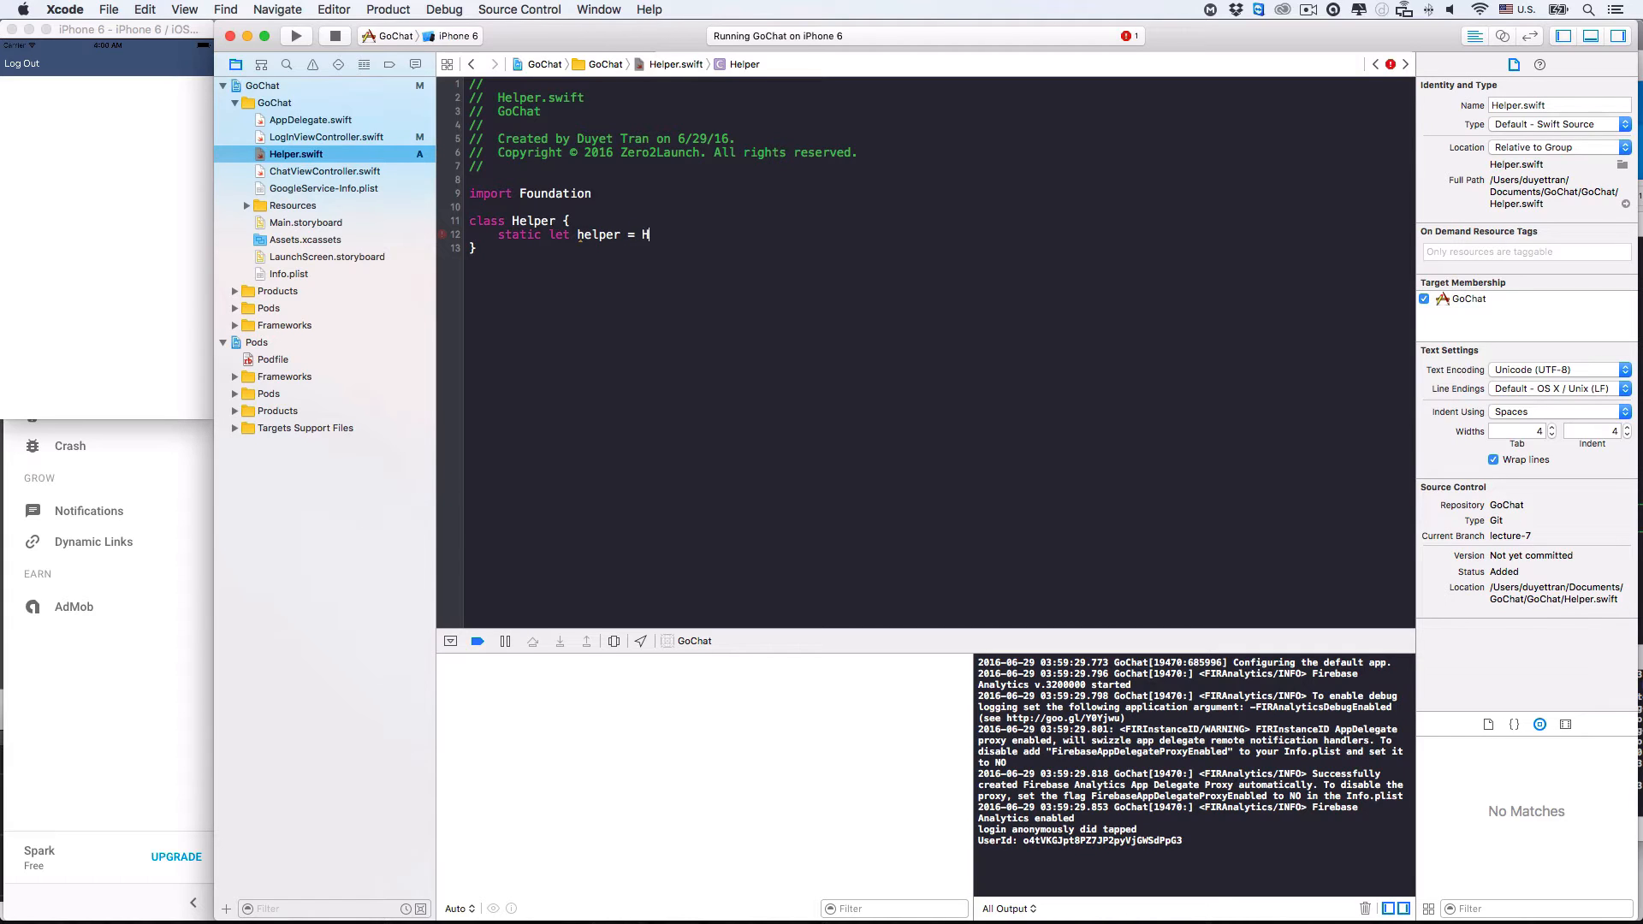
type("elper")
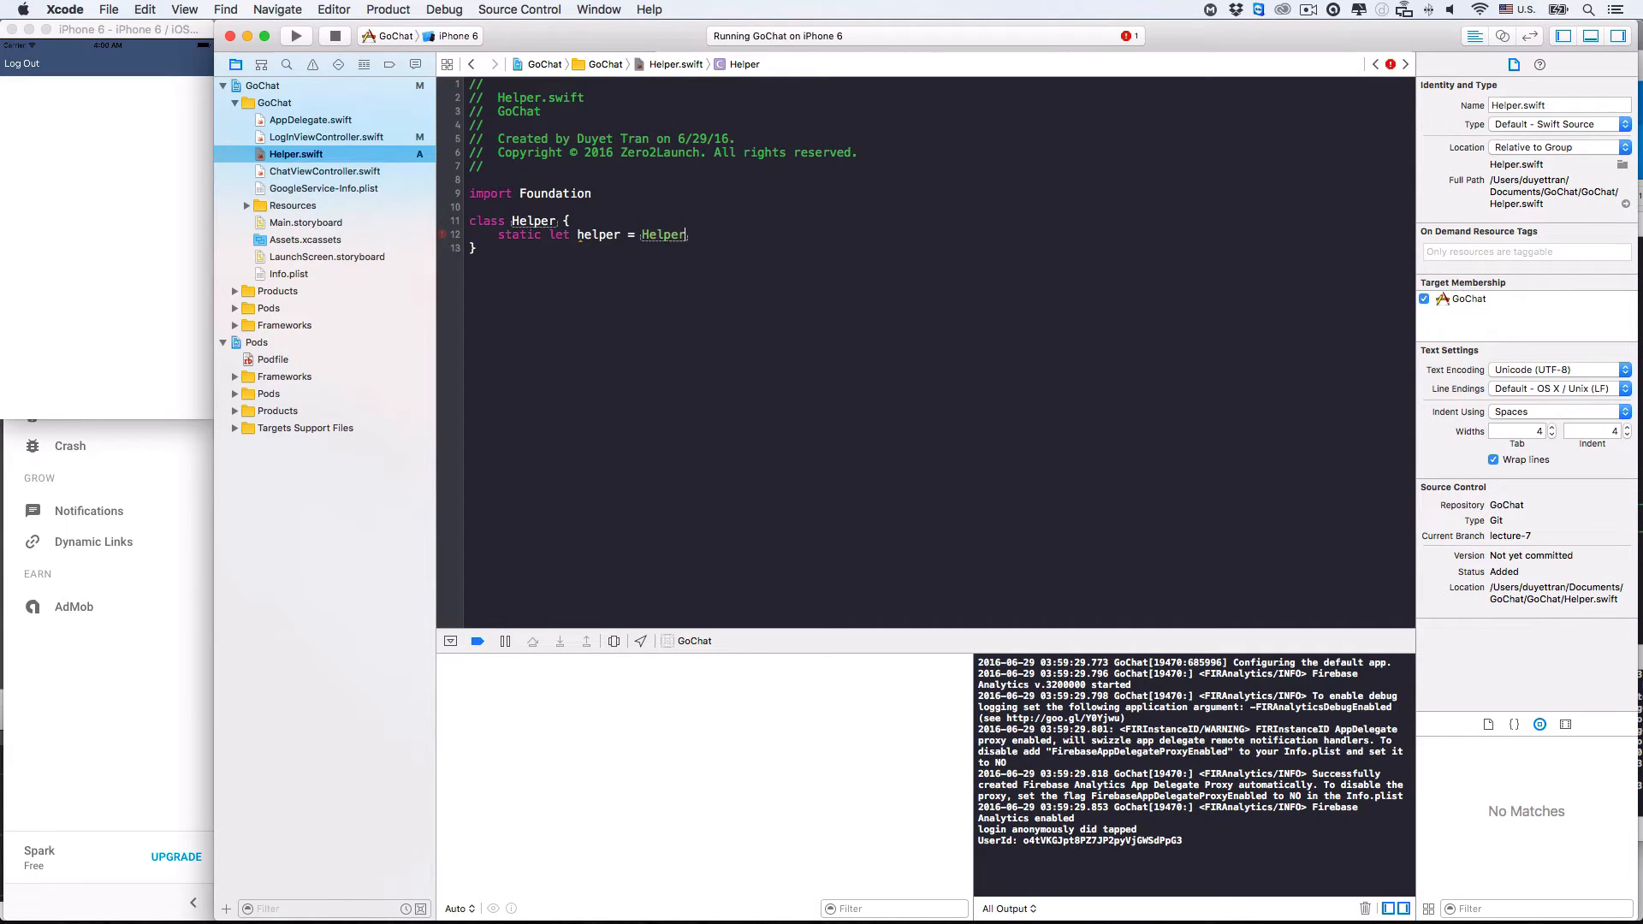
type("()")
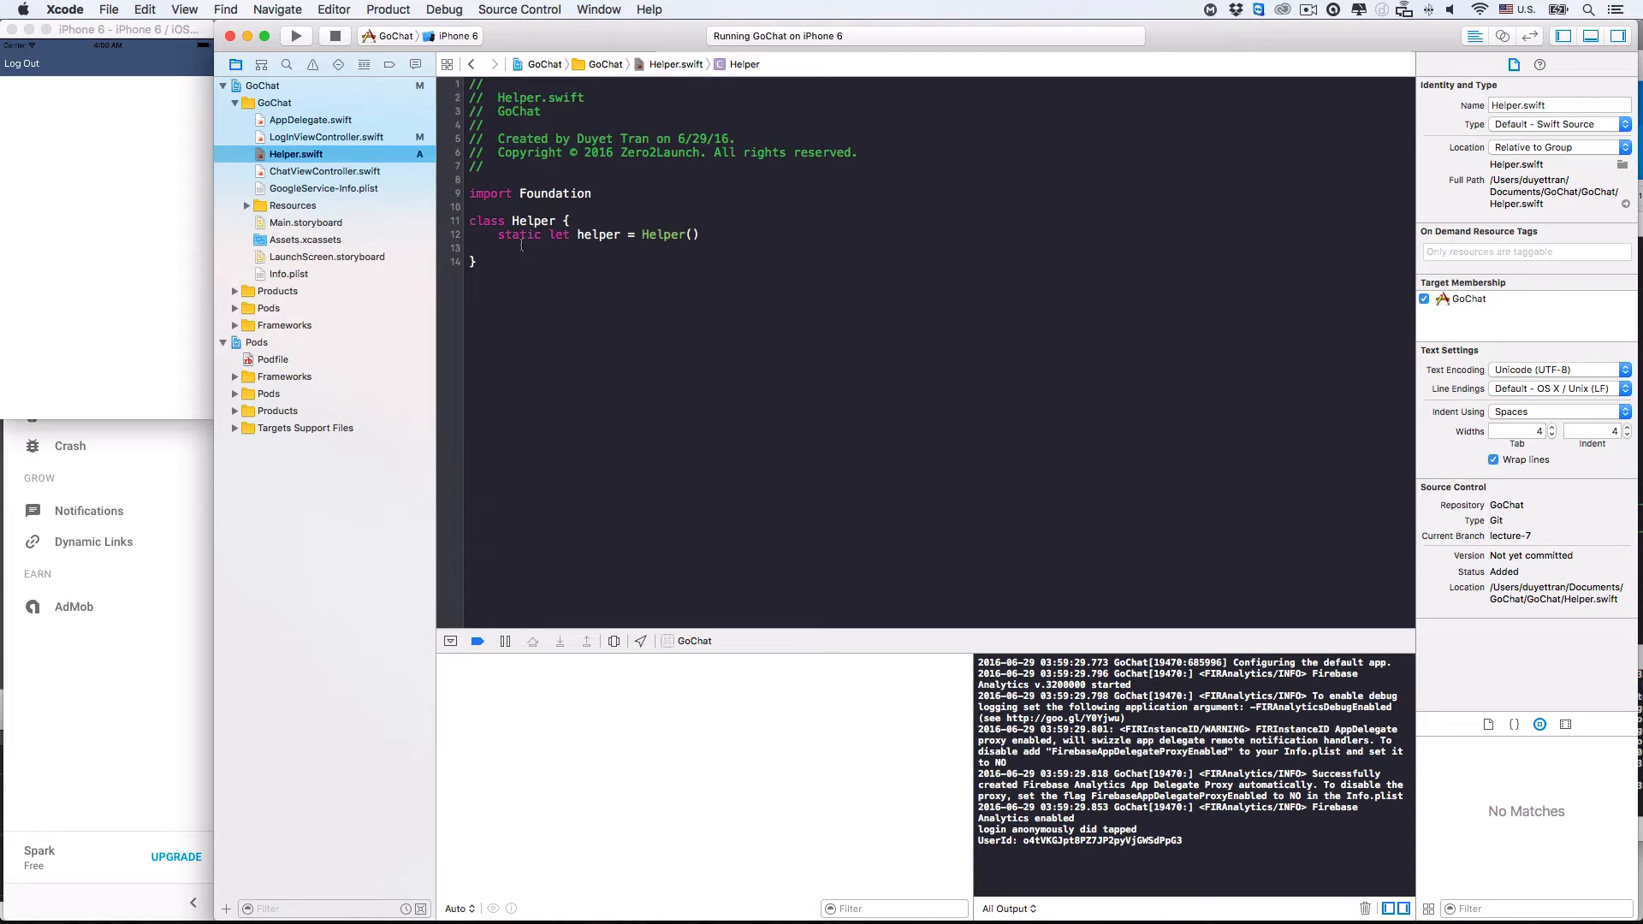
left_click(501, 248)
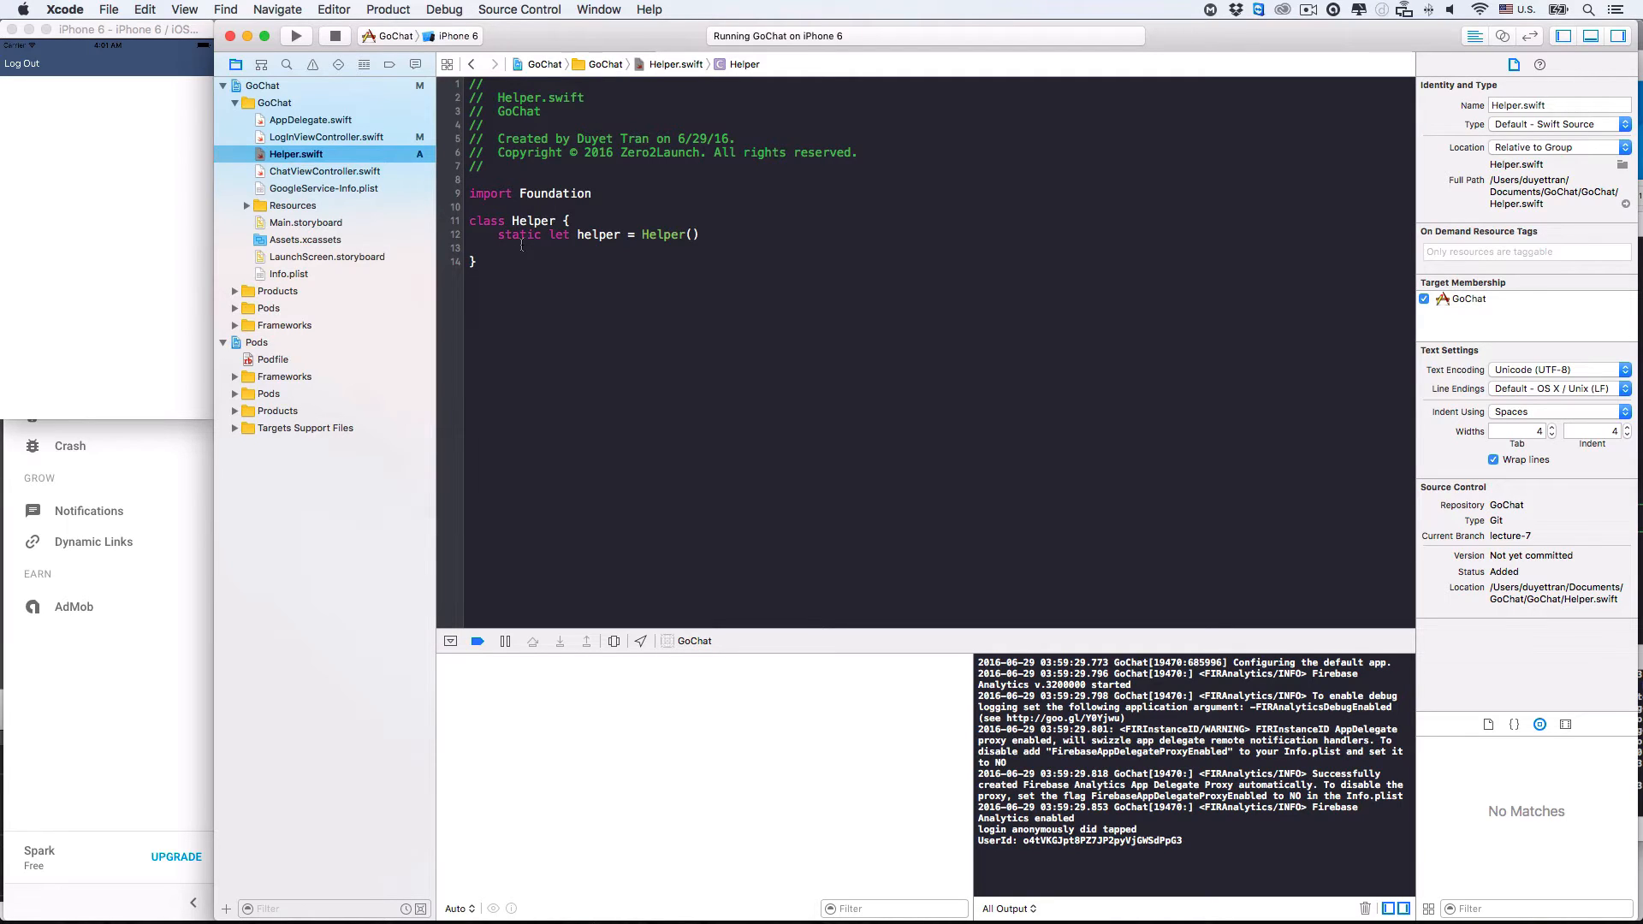
left_click(499, 248)
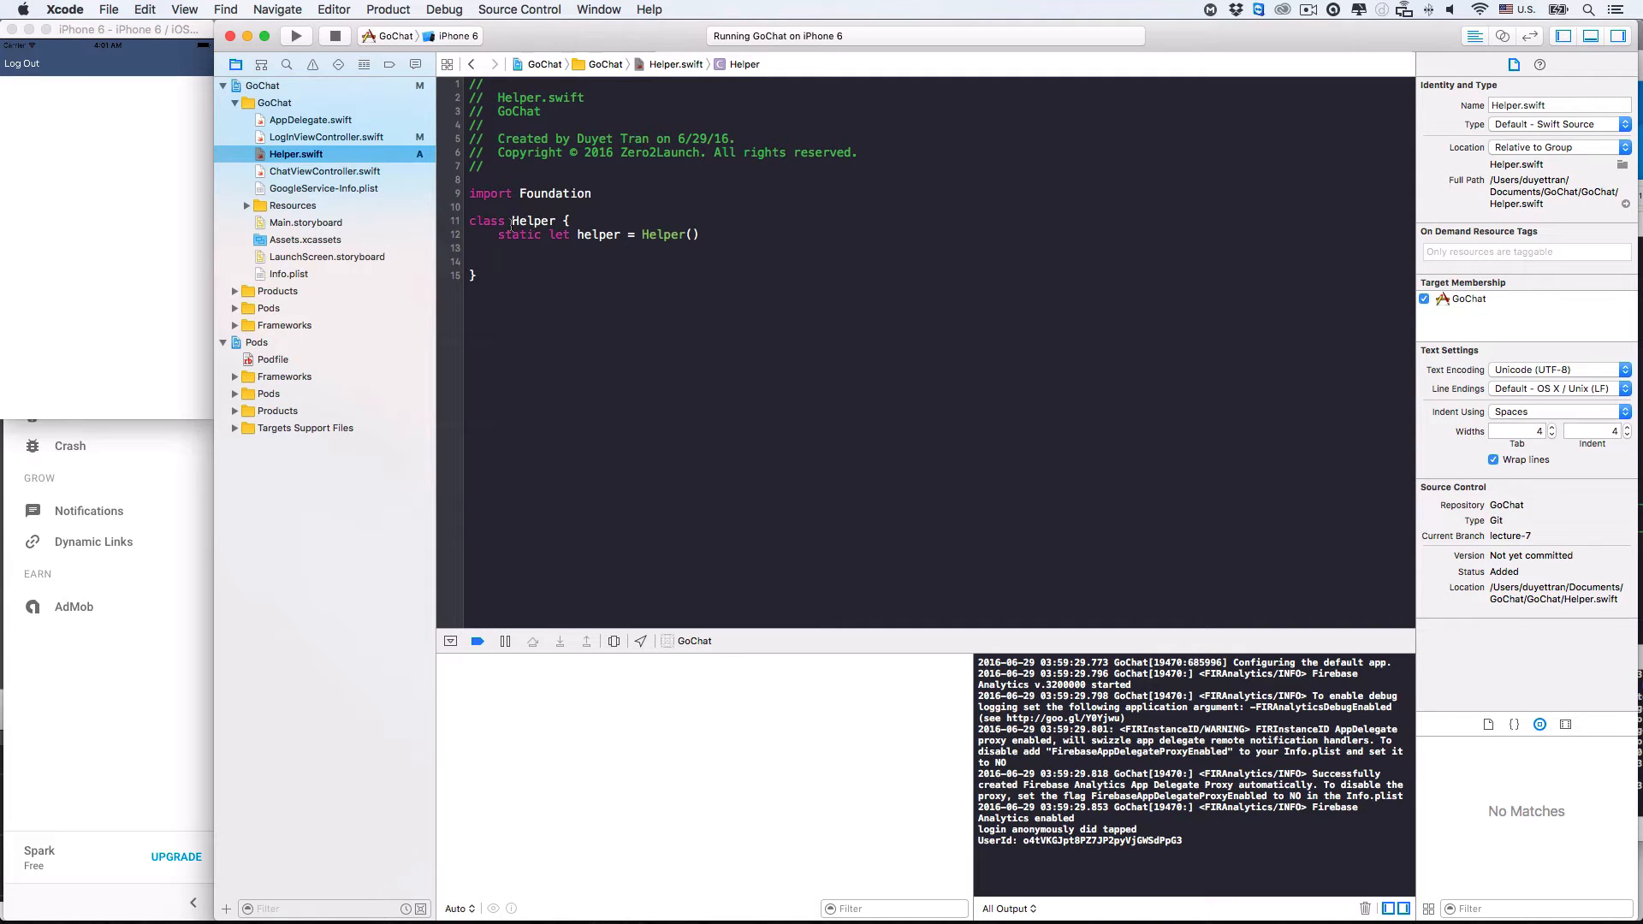
Paste the sign-in code into Helper.swift as loginAnonymously(sender:) and add import FirebaseAuth.
left_click(323, 171)
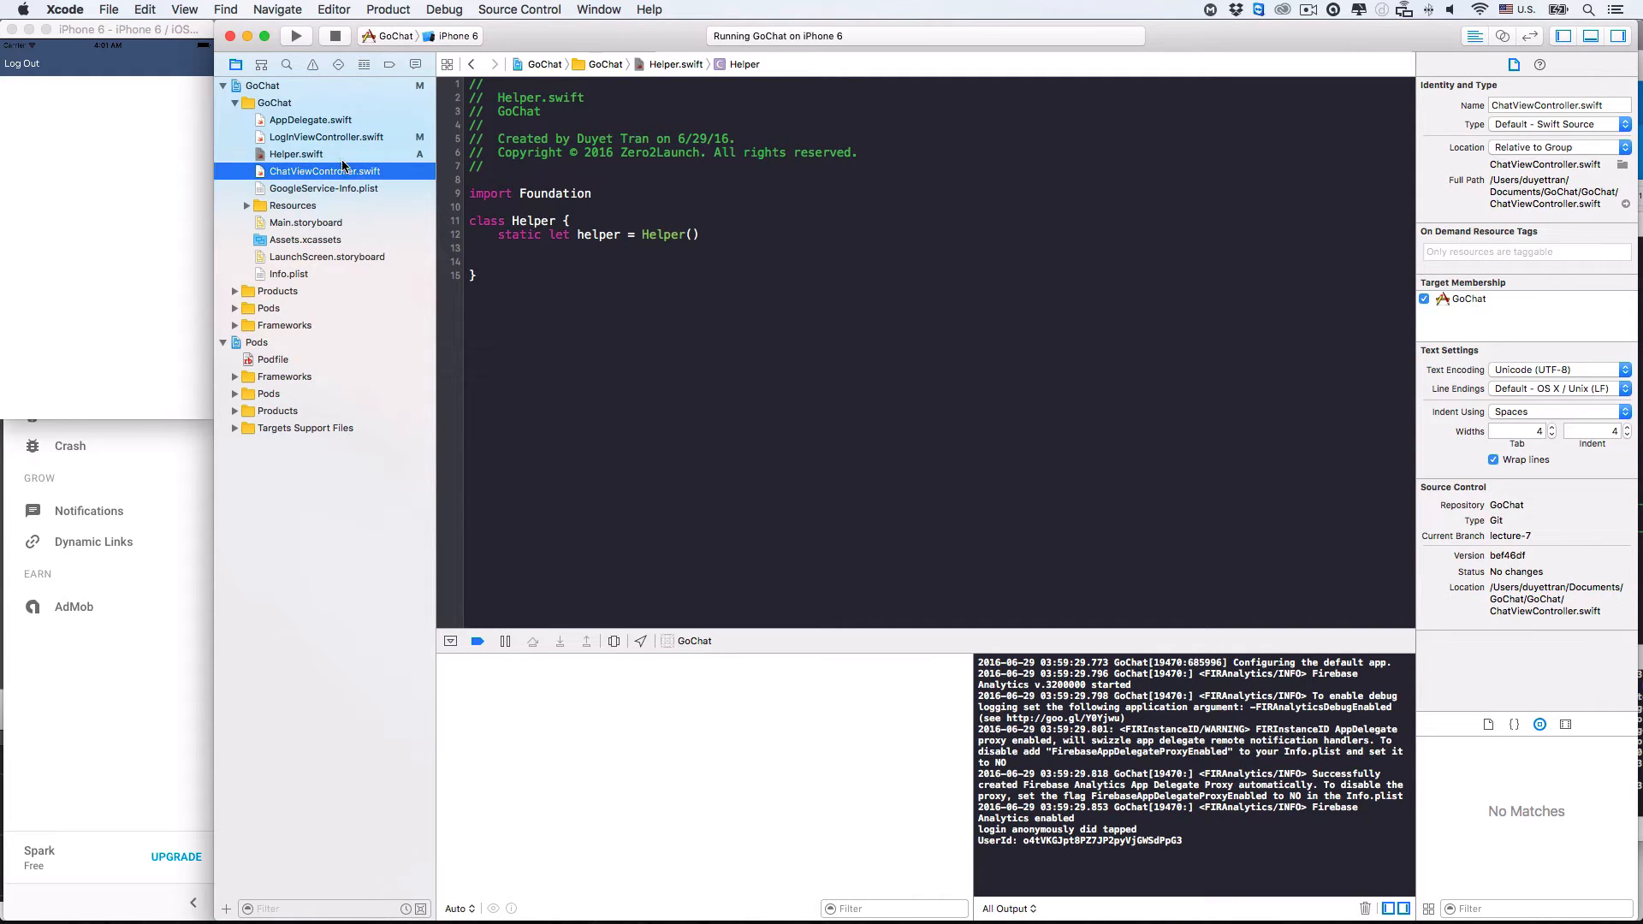
left_click(327, 136)
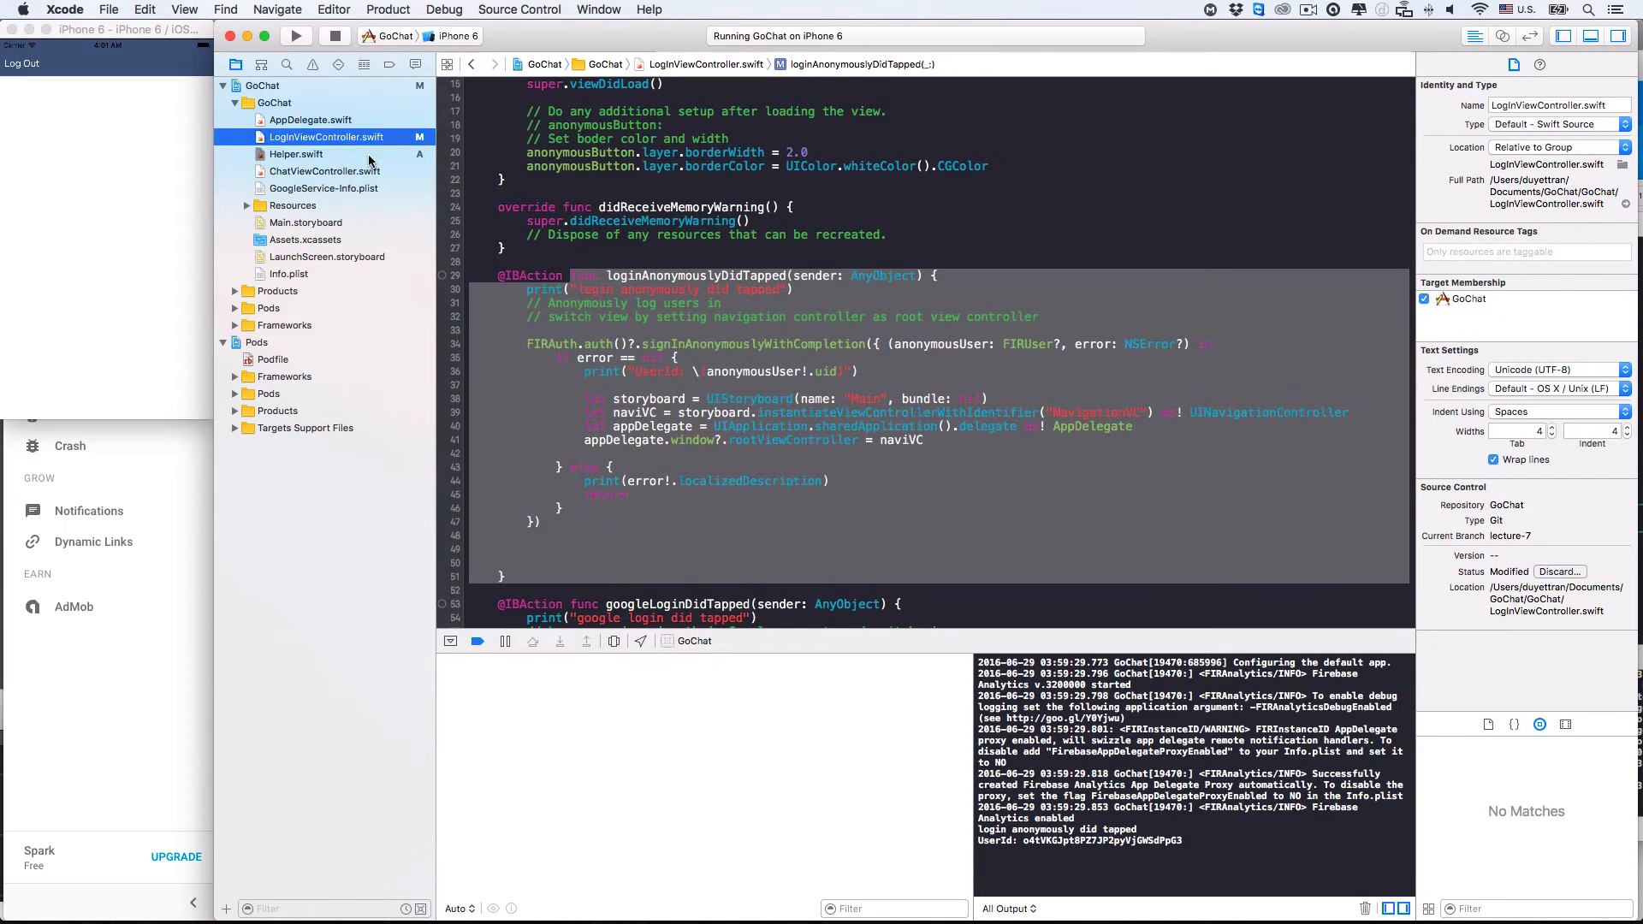
left_click(297, 154)
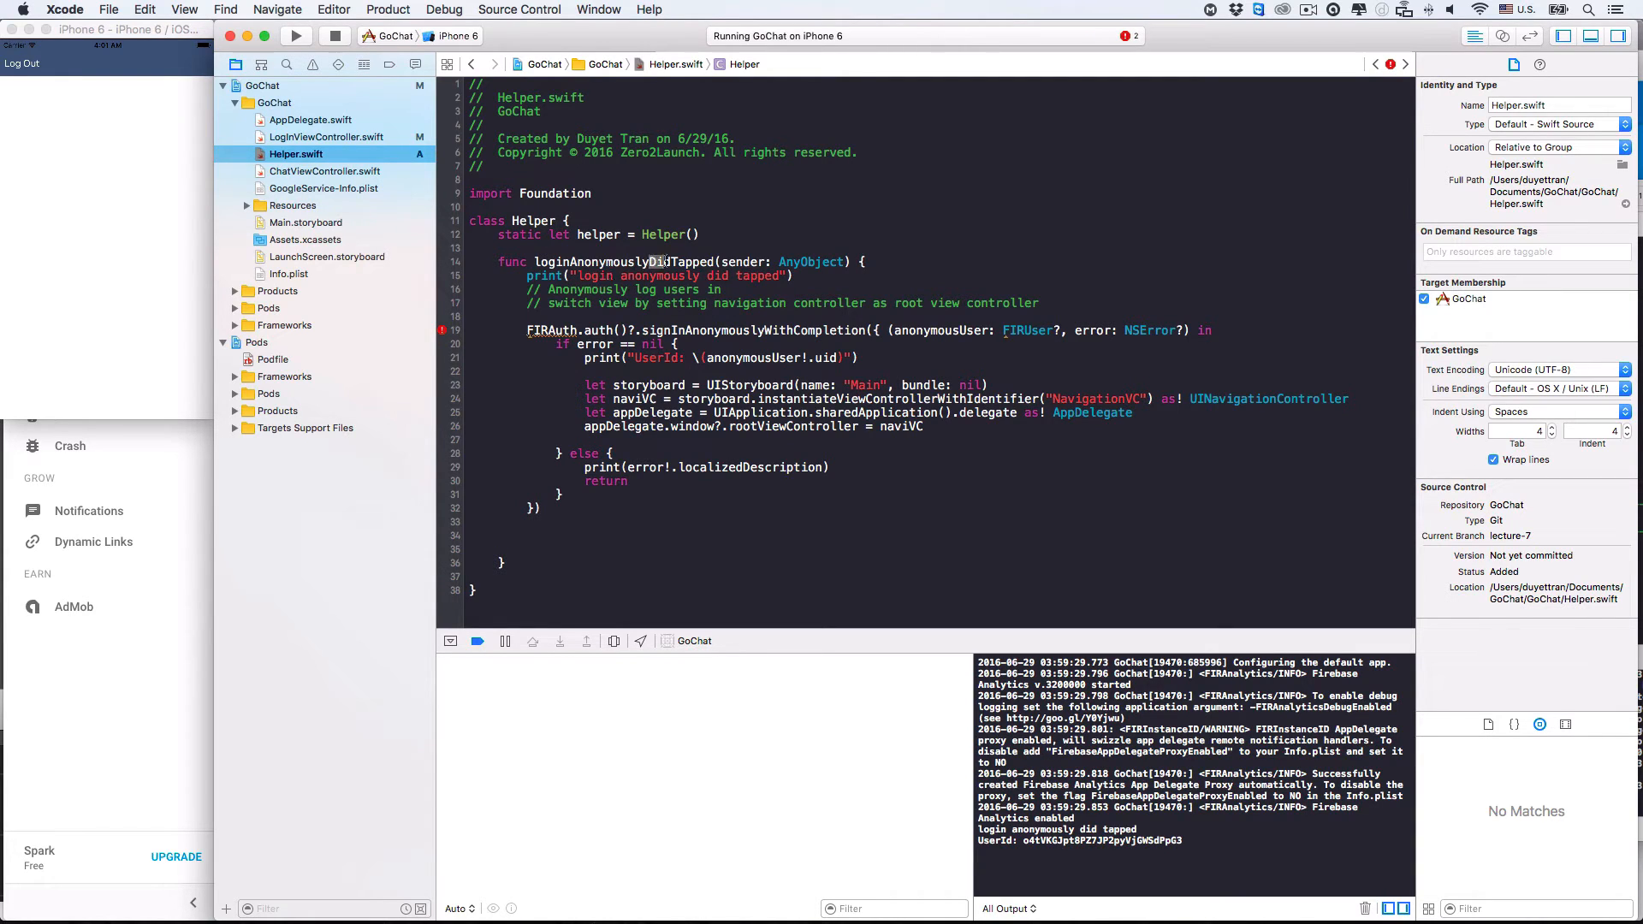
double_click(678, 261)
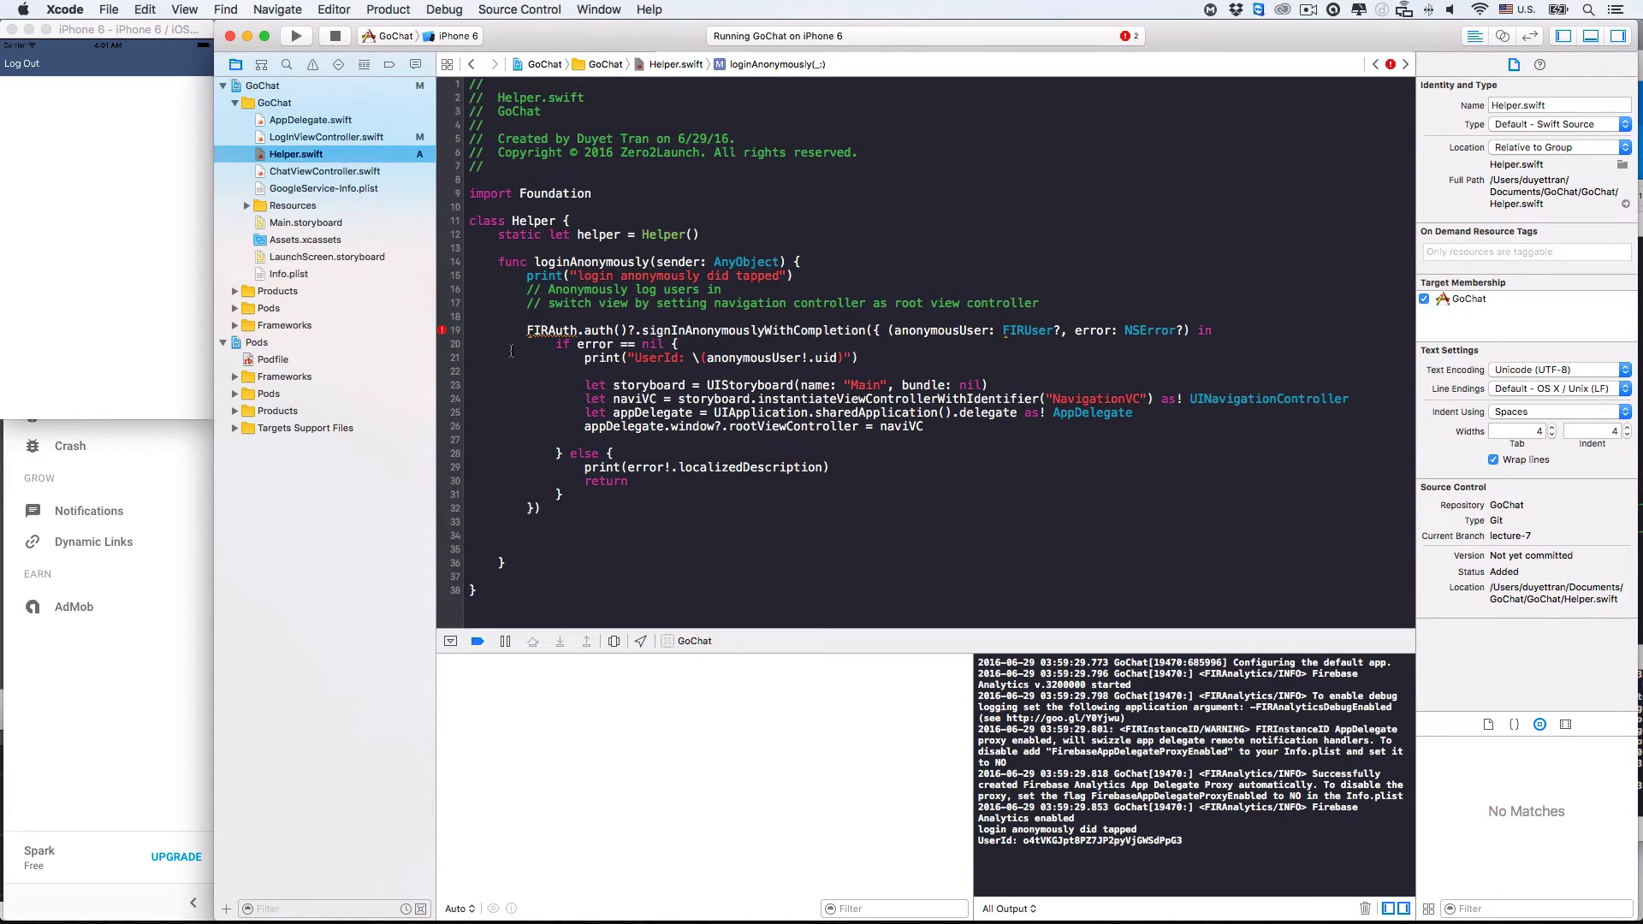
type("import FirebaseAuth")
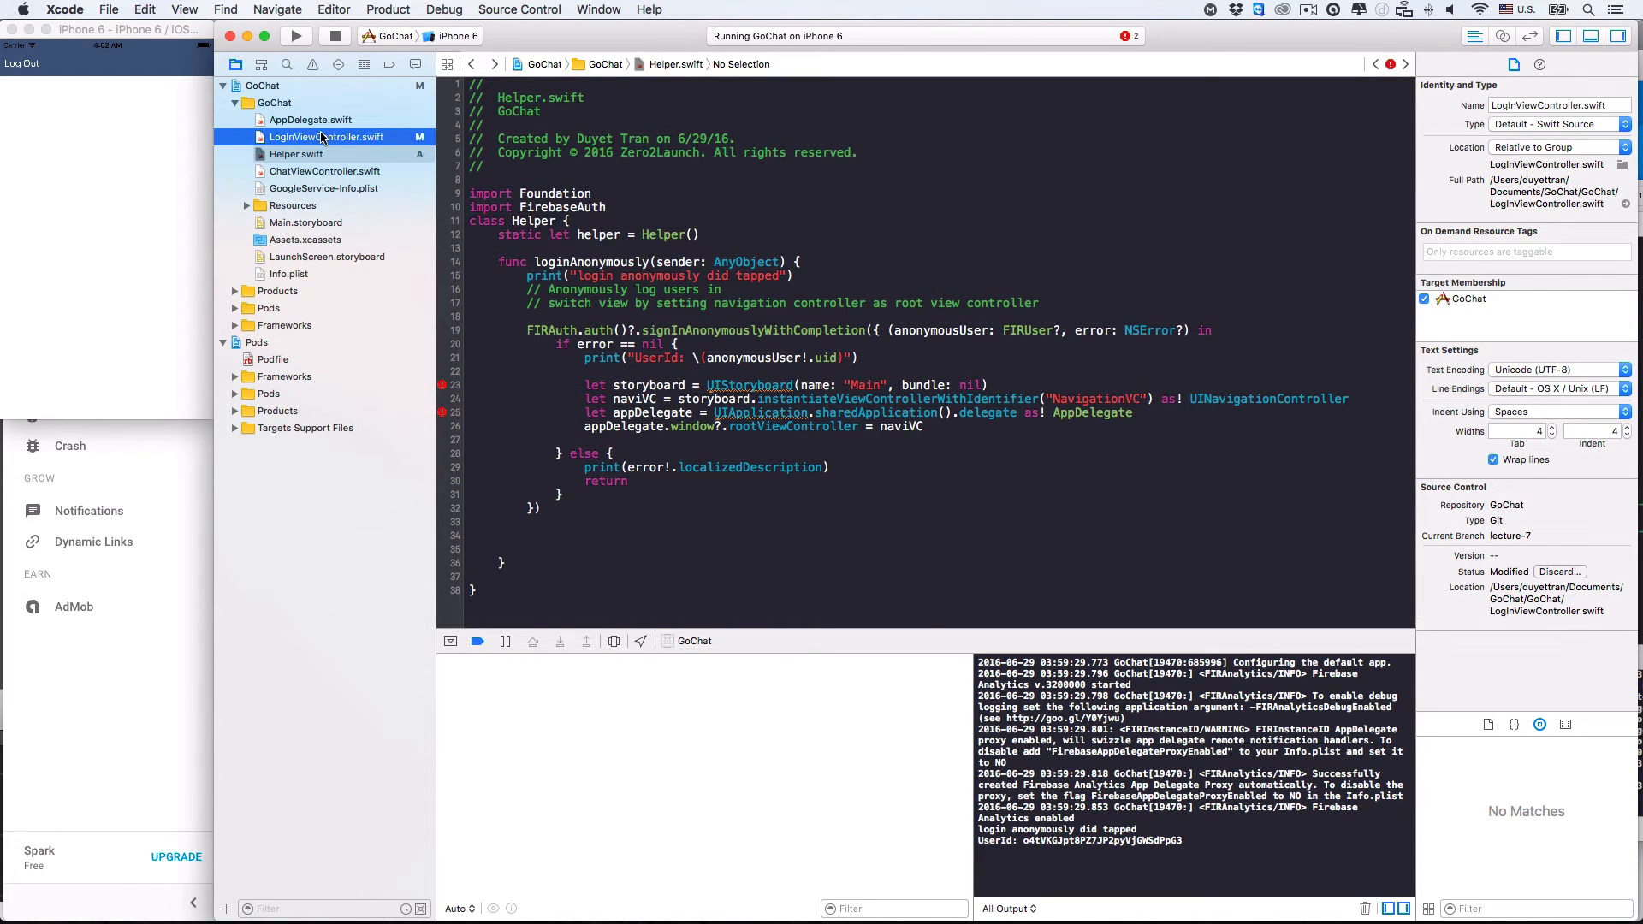
Delete the FIRAuth signInAnonymously block from loginAnonymouslyDidTapped in LoginViewController.
left_click(327, 136)
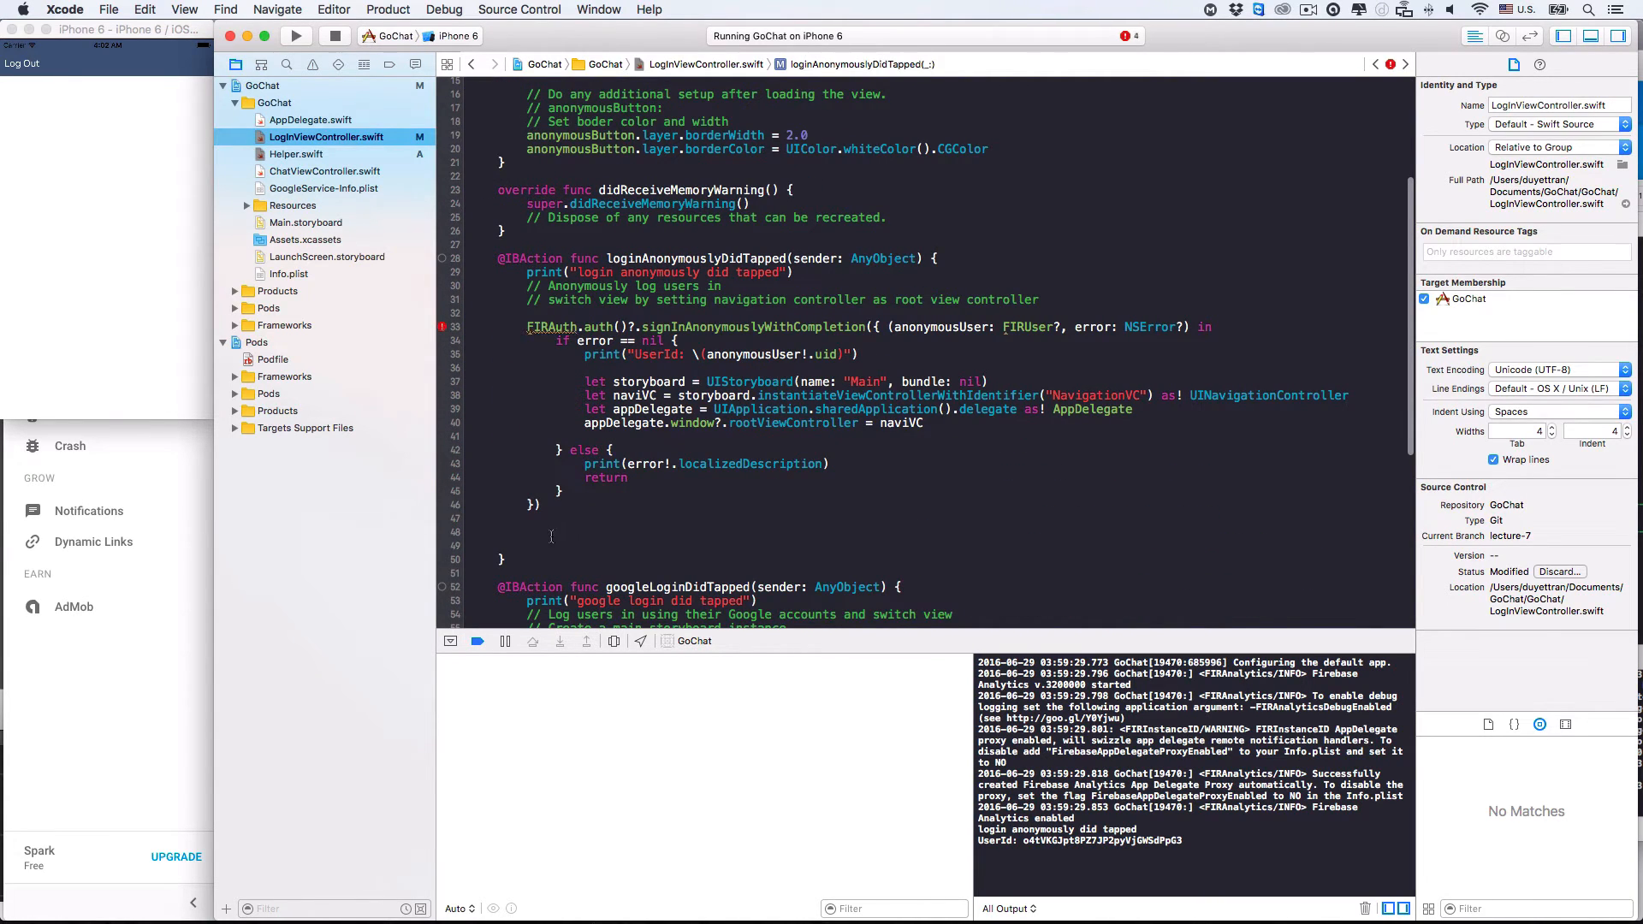
left_click_drag(527, 327, 541, 545)
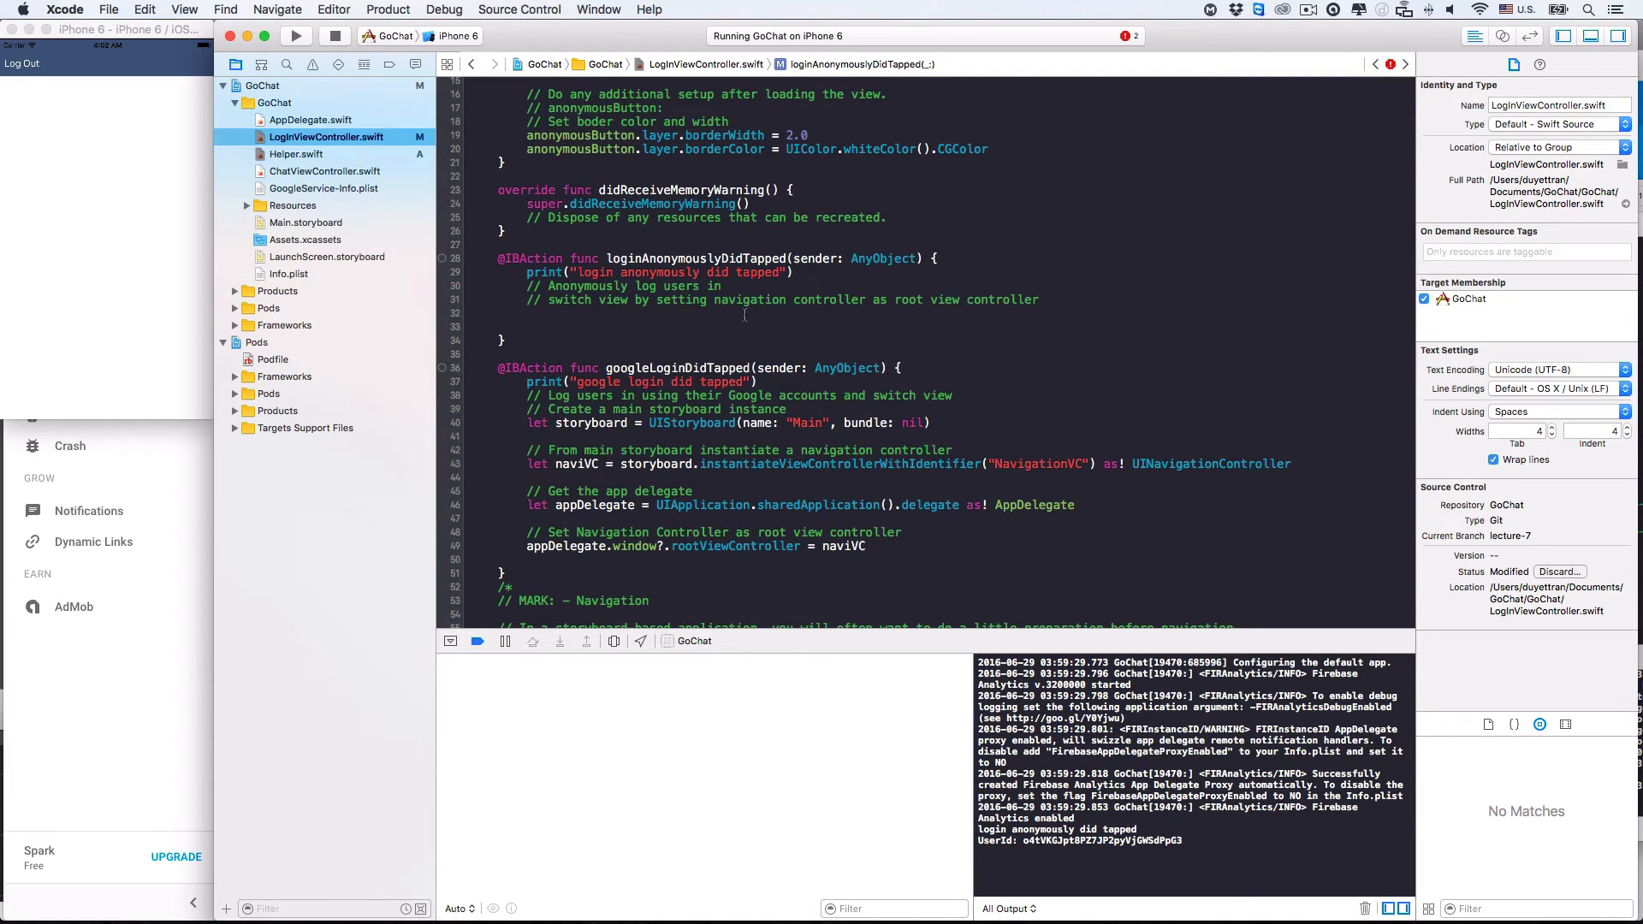
left_click(297, 154)
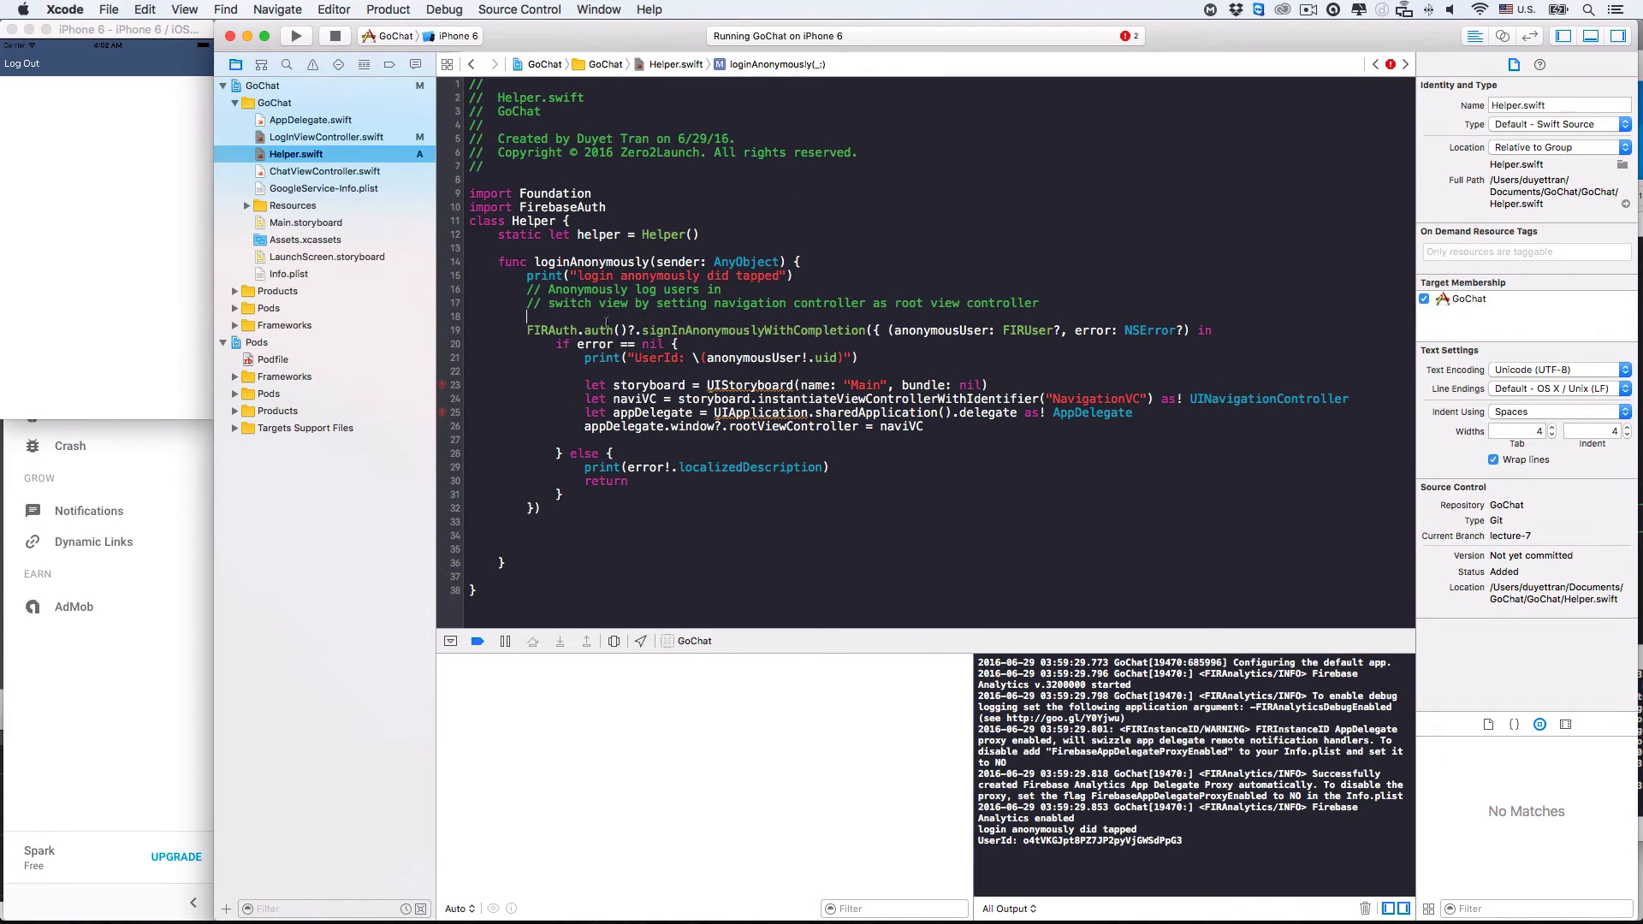
mouse_move(686, 261)
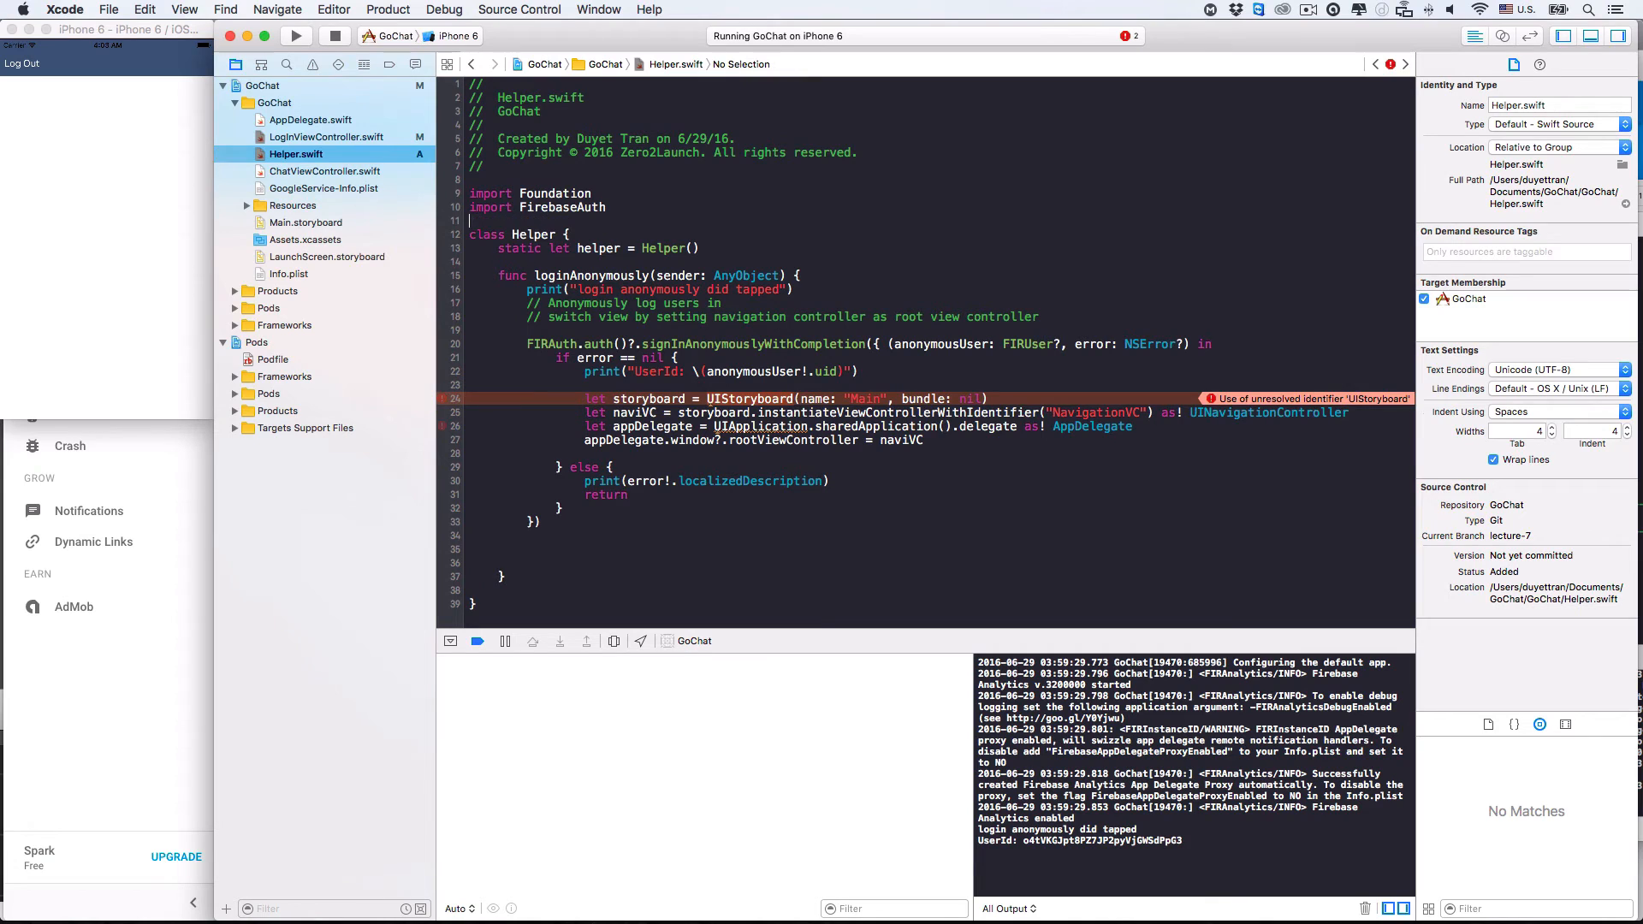
Add import UIKit to Helper.swift and remove the sender parameter from loginAnonymously.
type("UIKit")
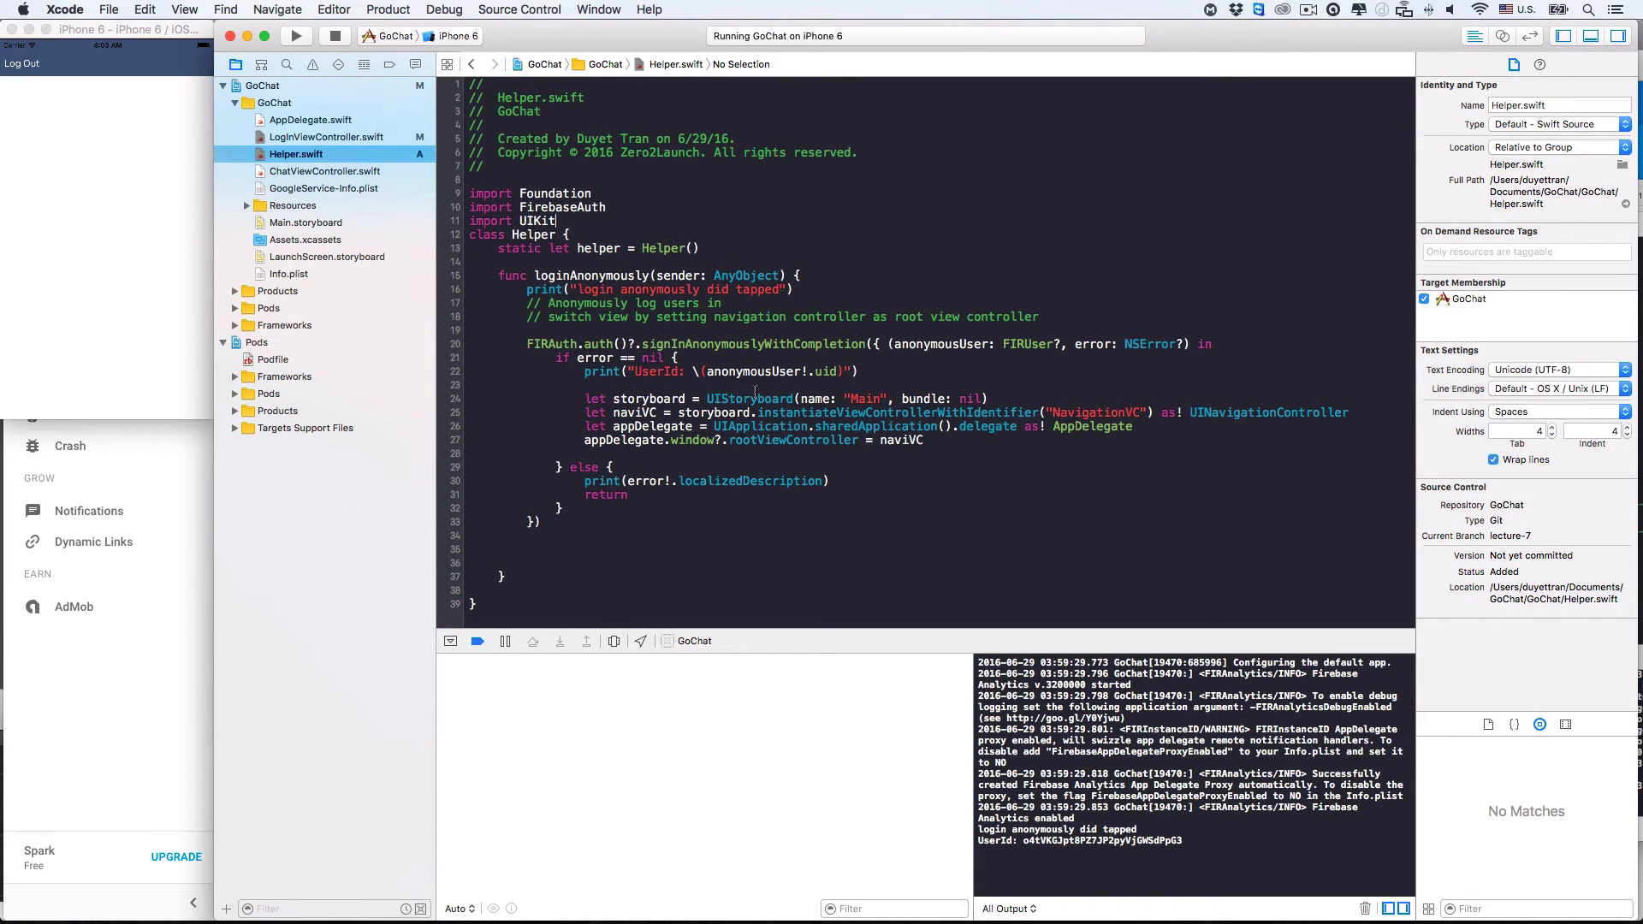
mouse_move(657, 277)
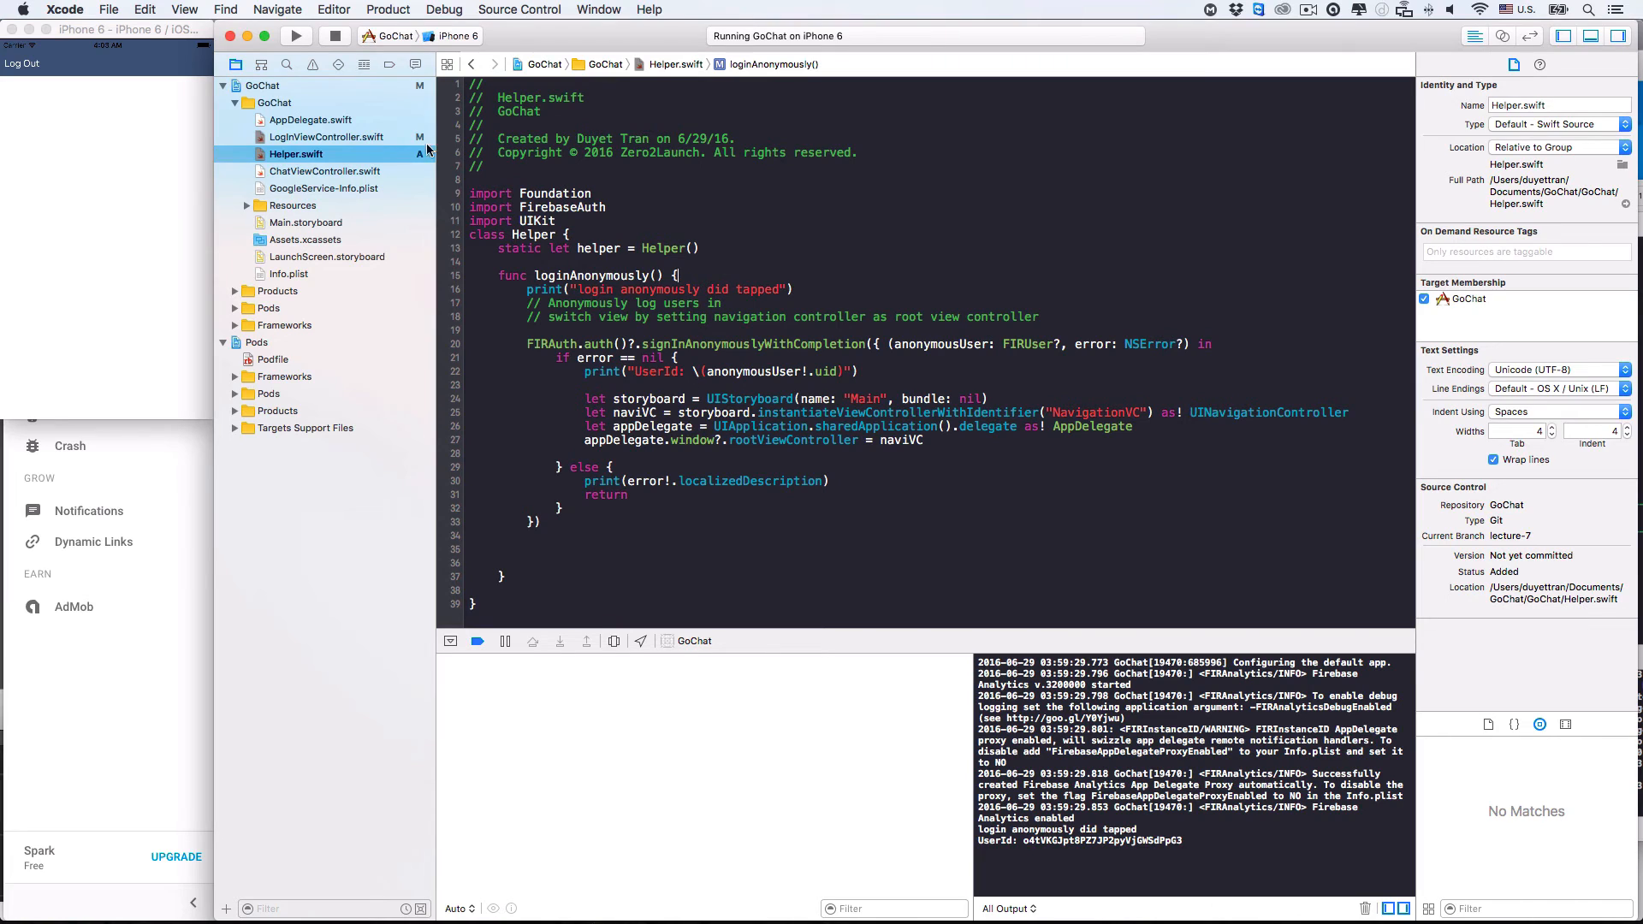
left_click(327, 136)
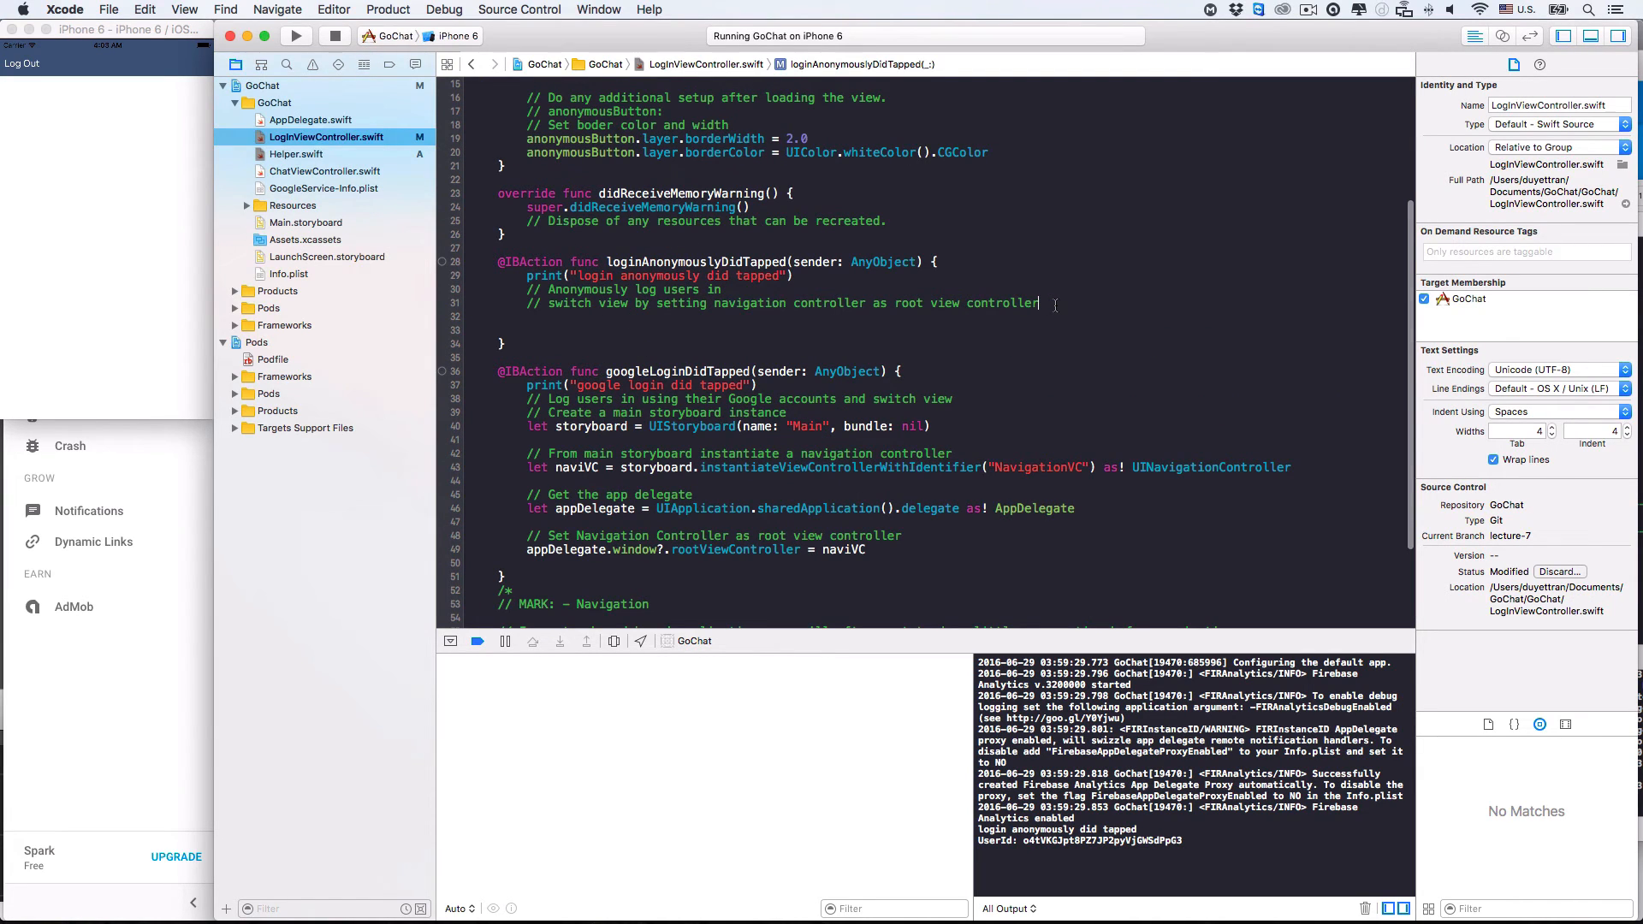
Call Helper.helper.loginAnonymously() in loginAnonymouslyDidTapped, then run GoChat in the simulator.
type("H")
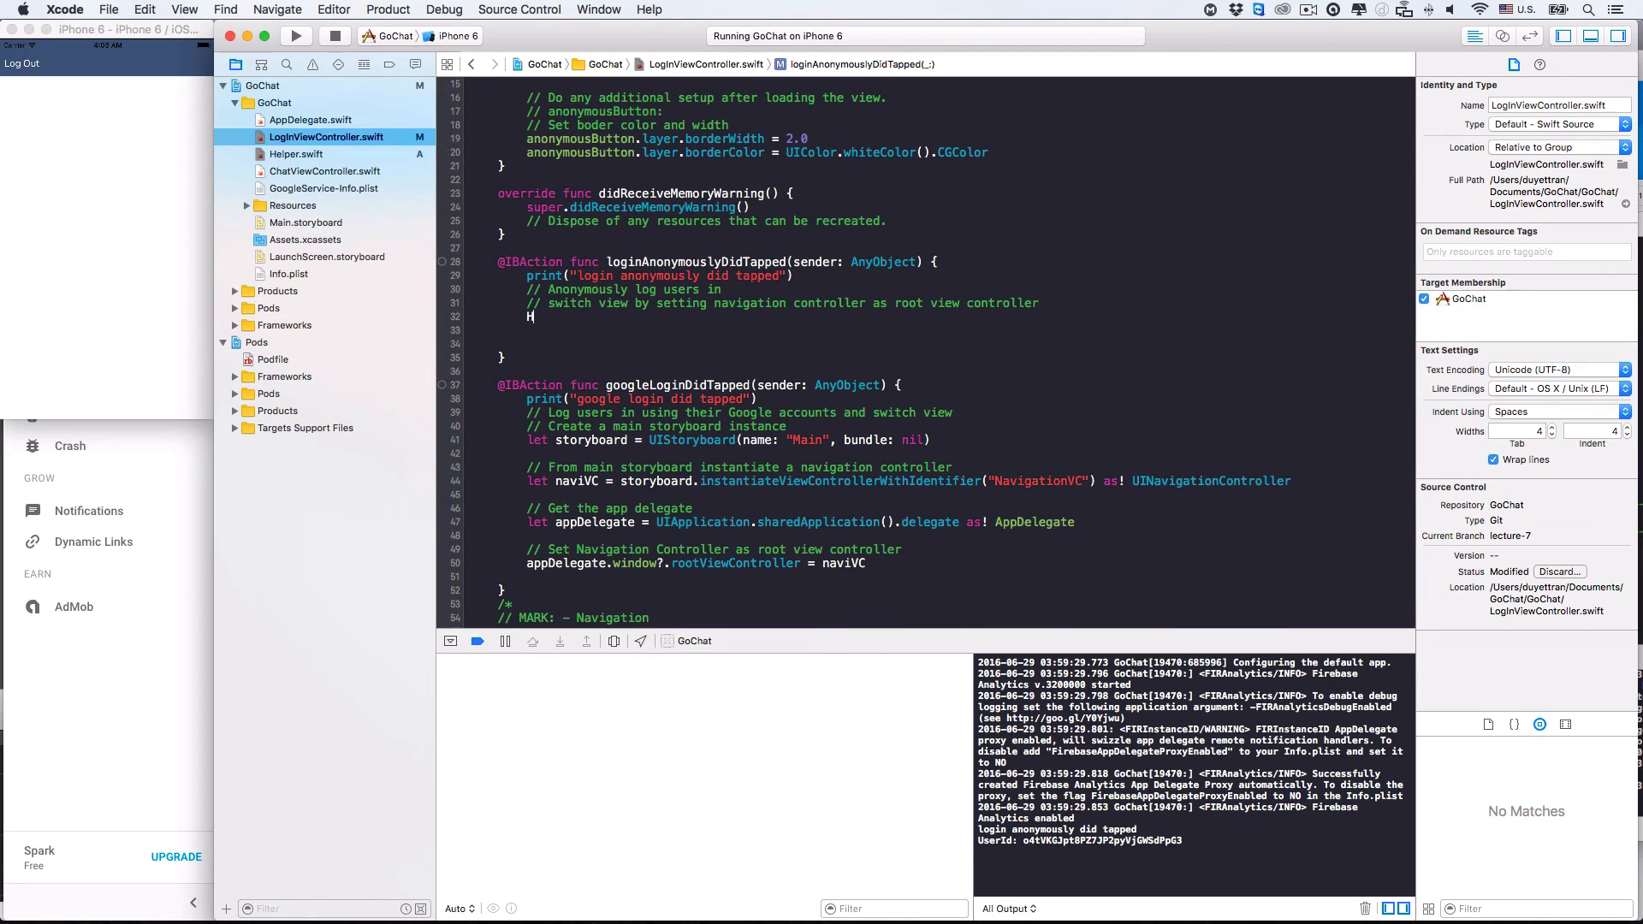
type("Helper.helper.")
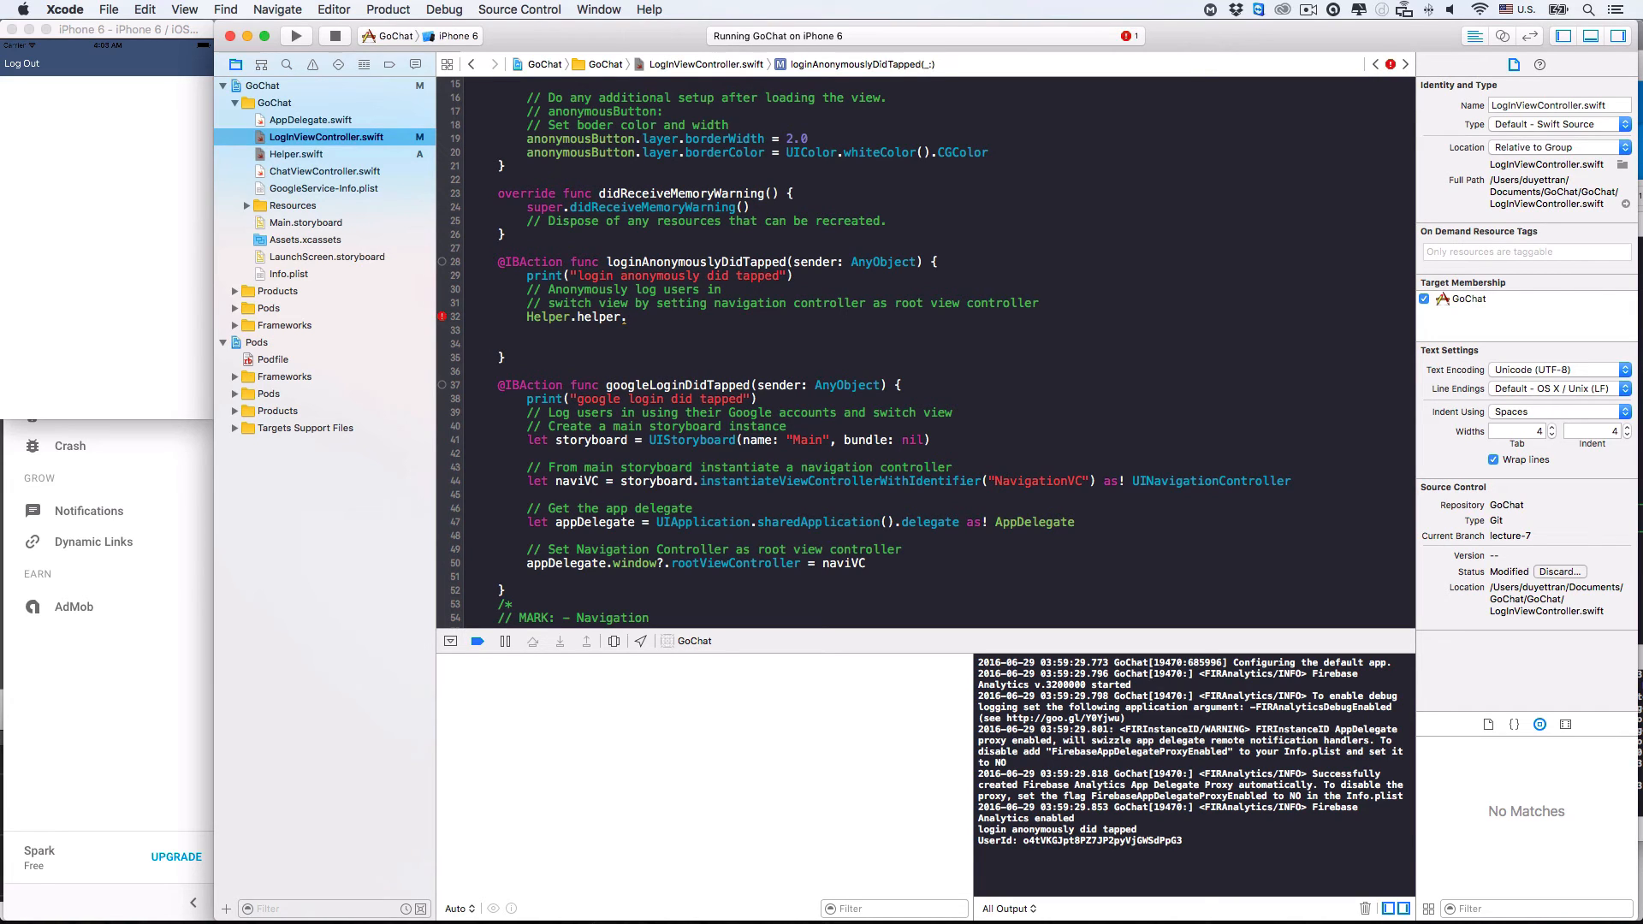
type("login")
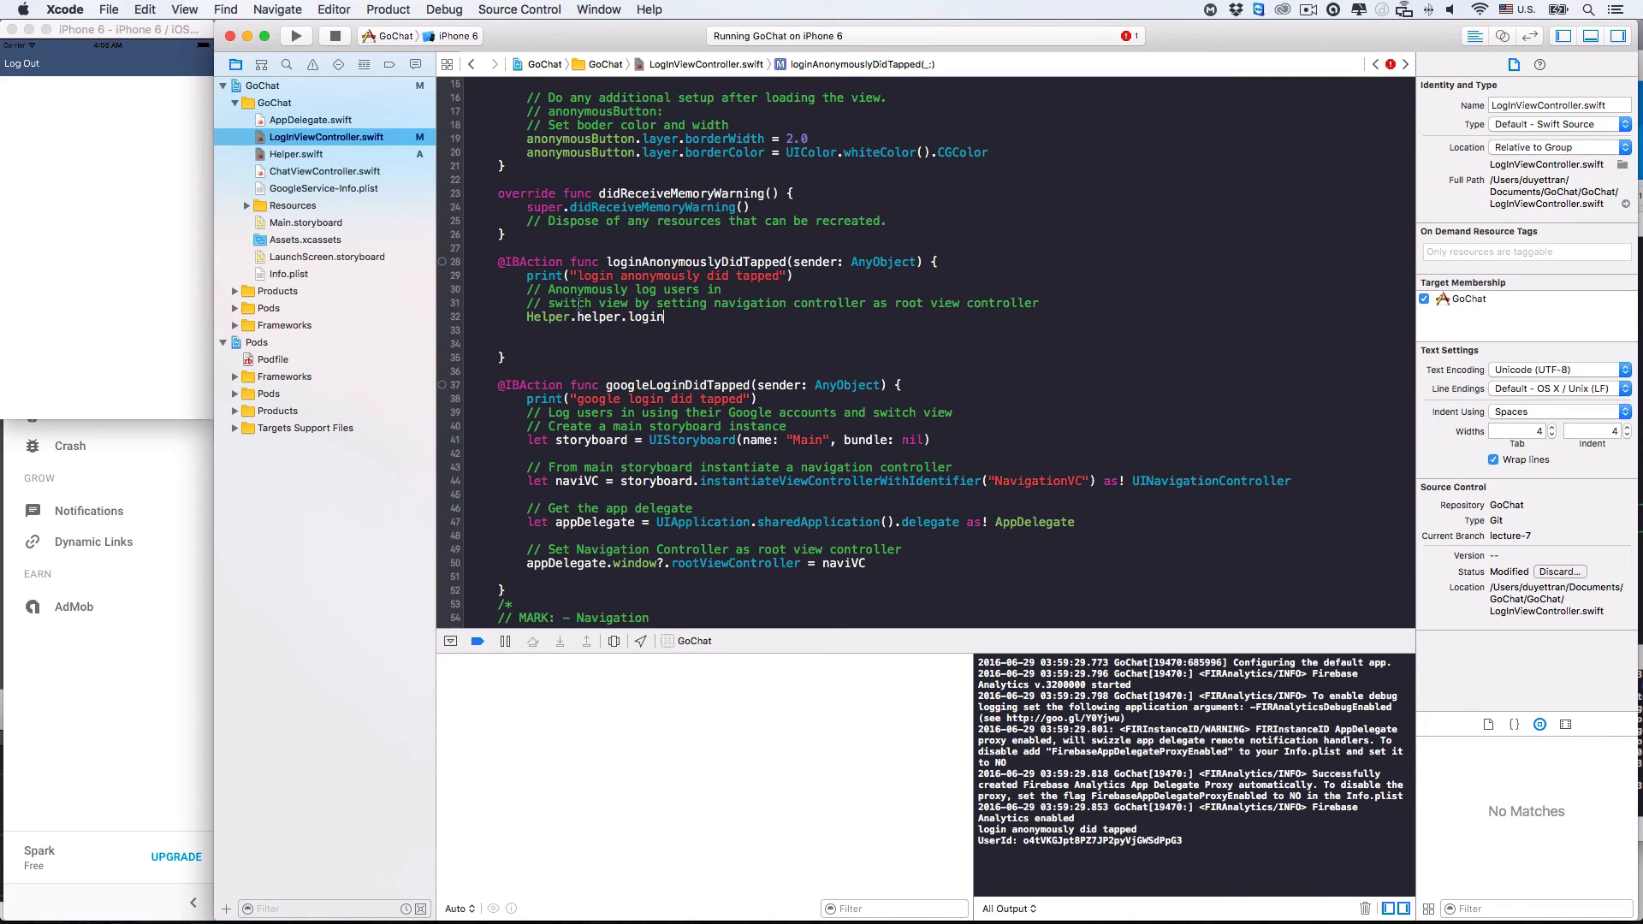
left_click(296, 154)
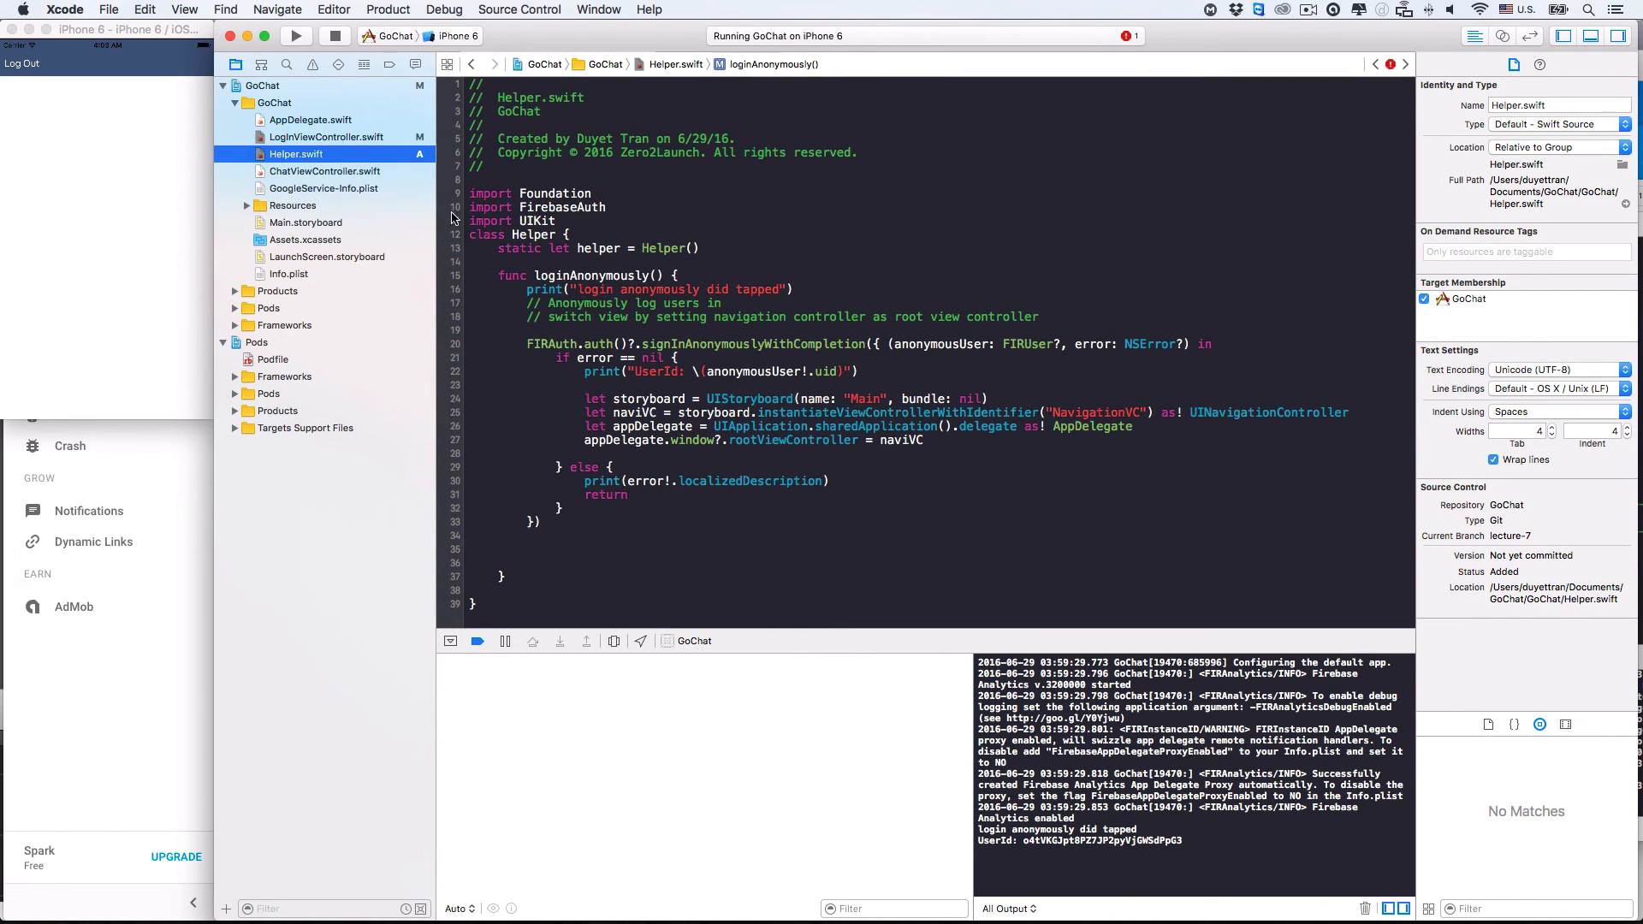
double_click(590, 274)
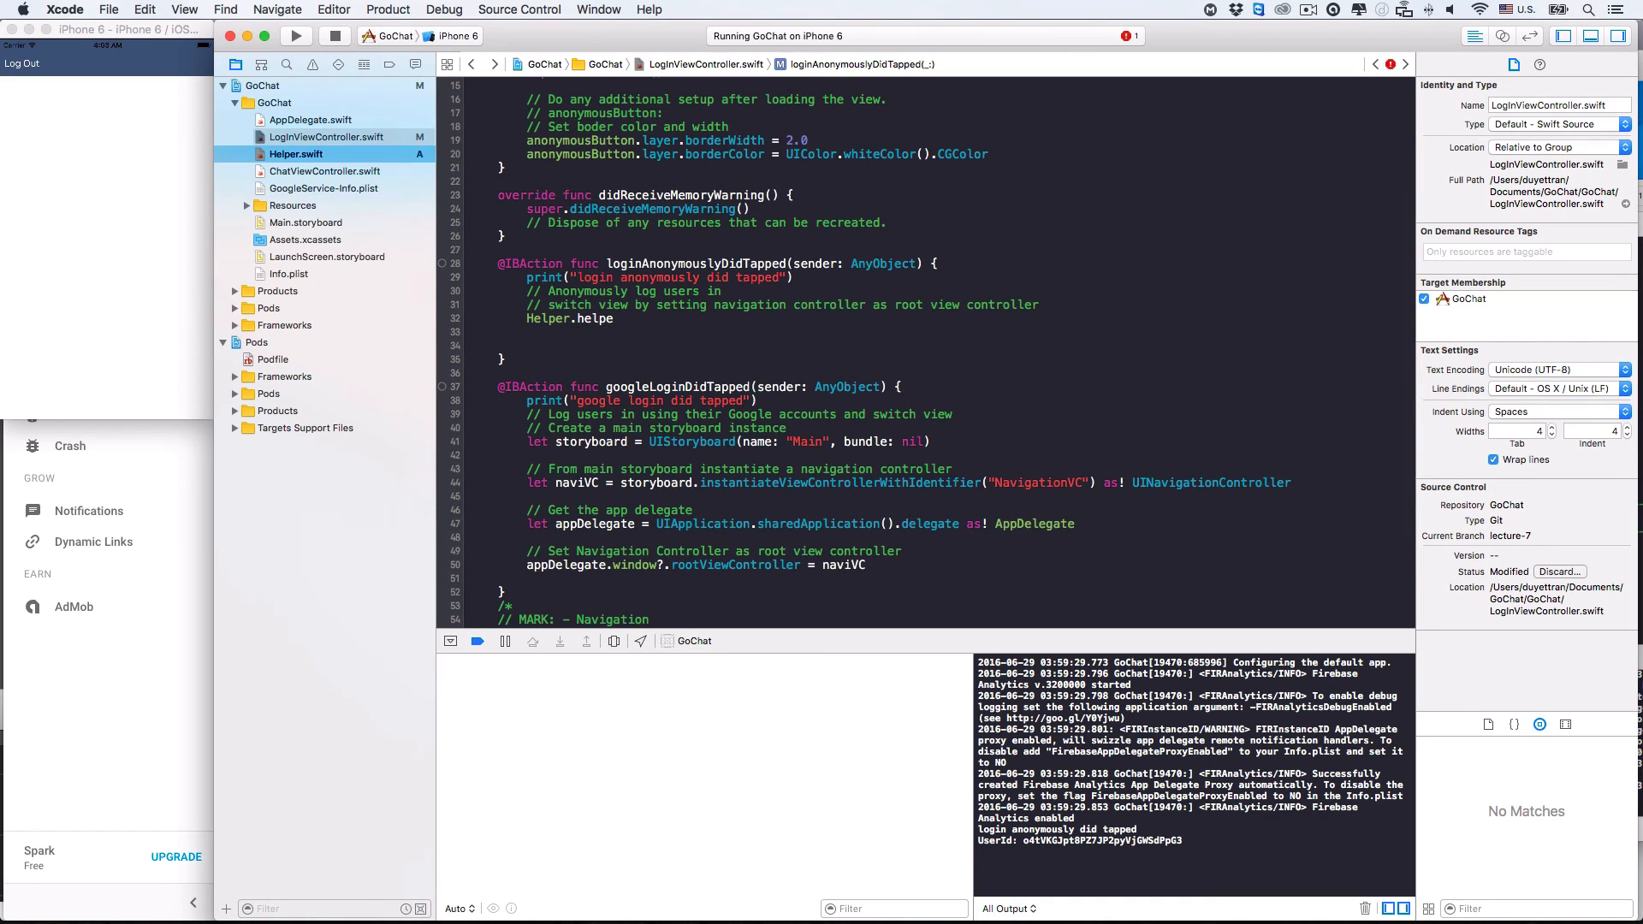
type(".loginAnonymously")
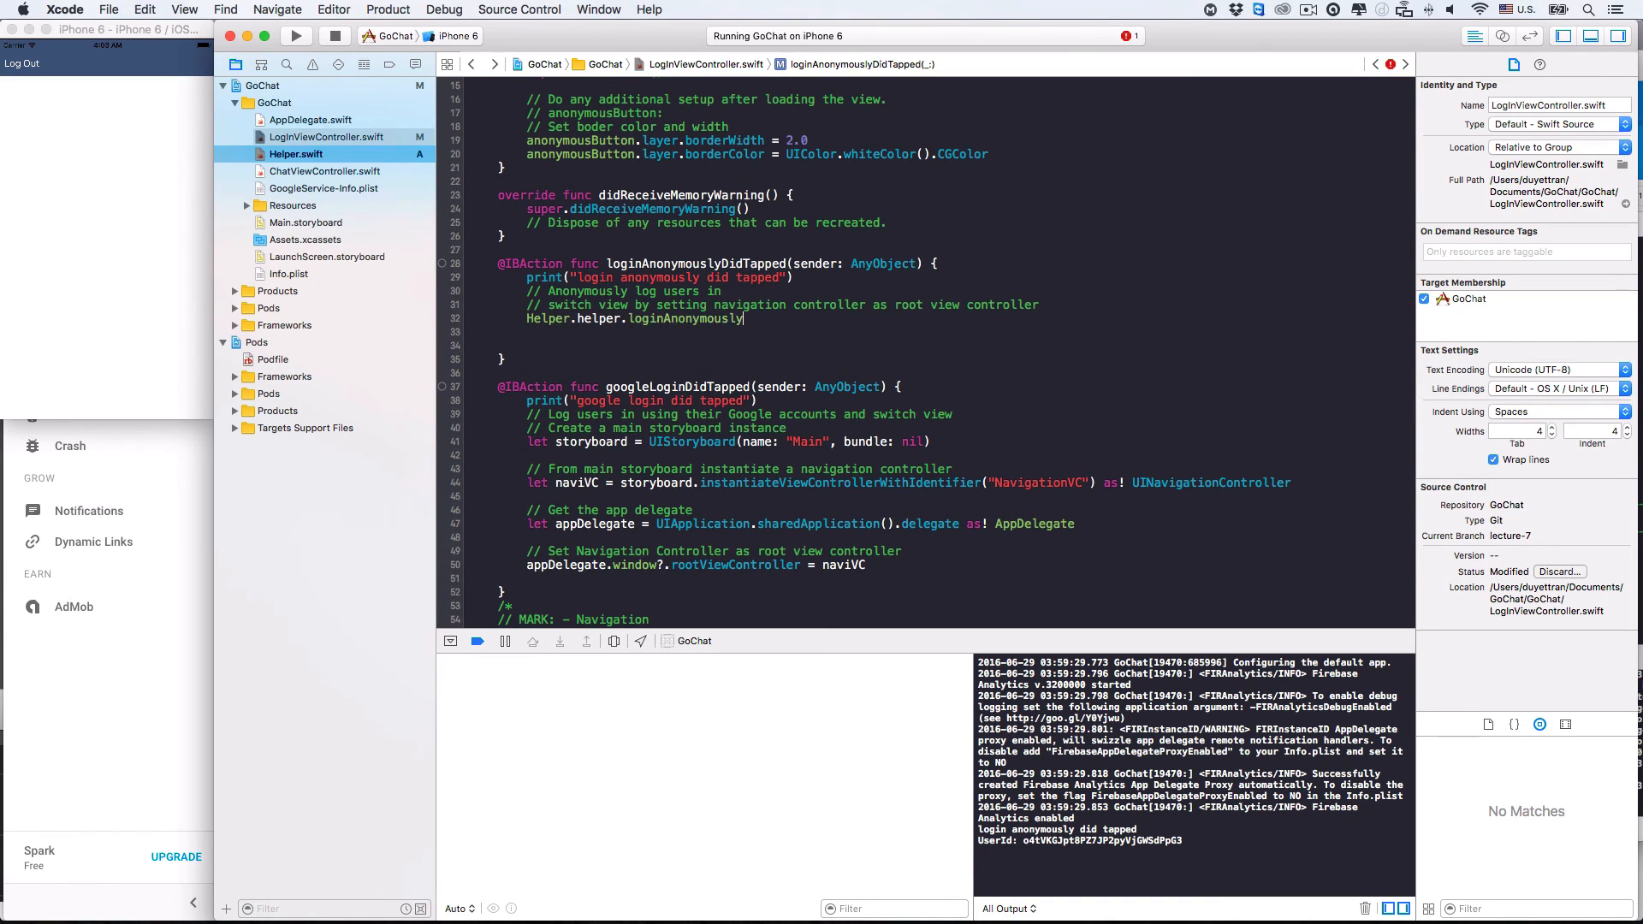
type("()")
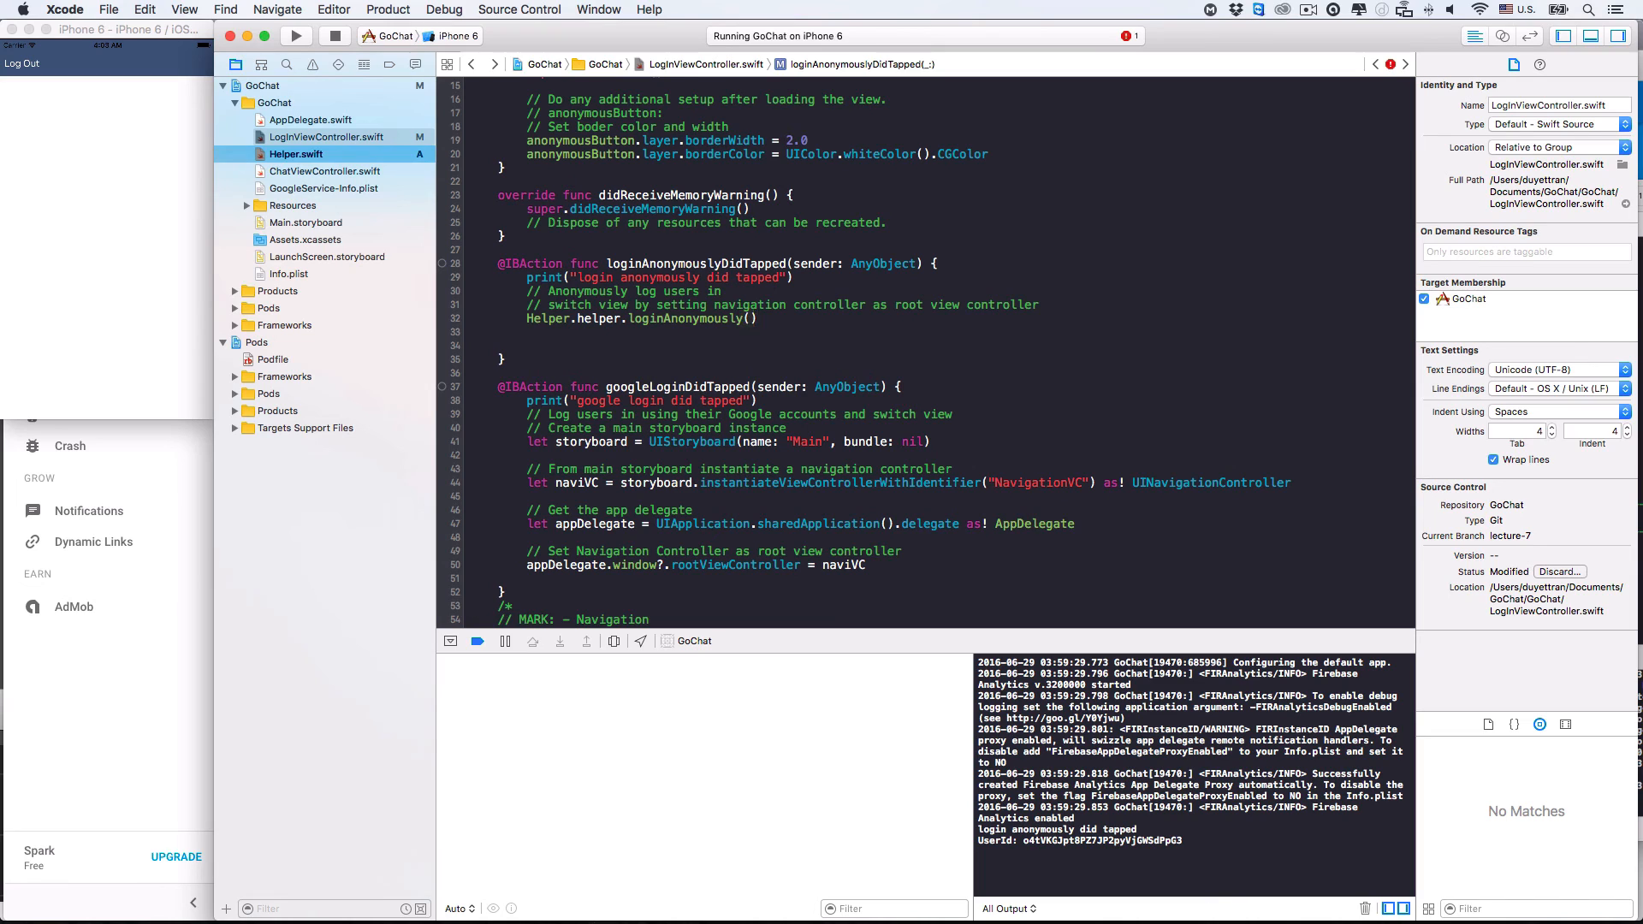
left_click(757, 318)
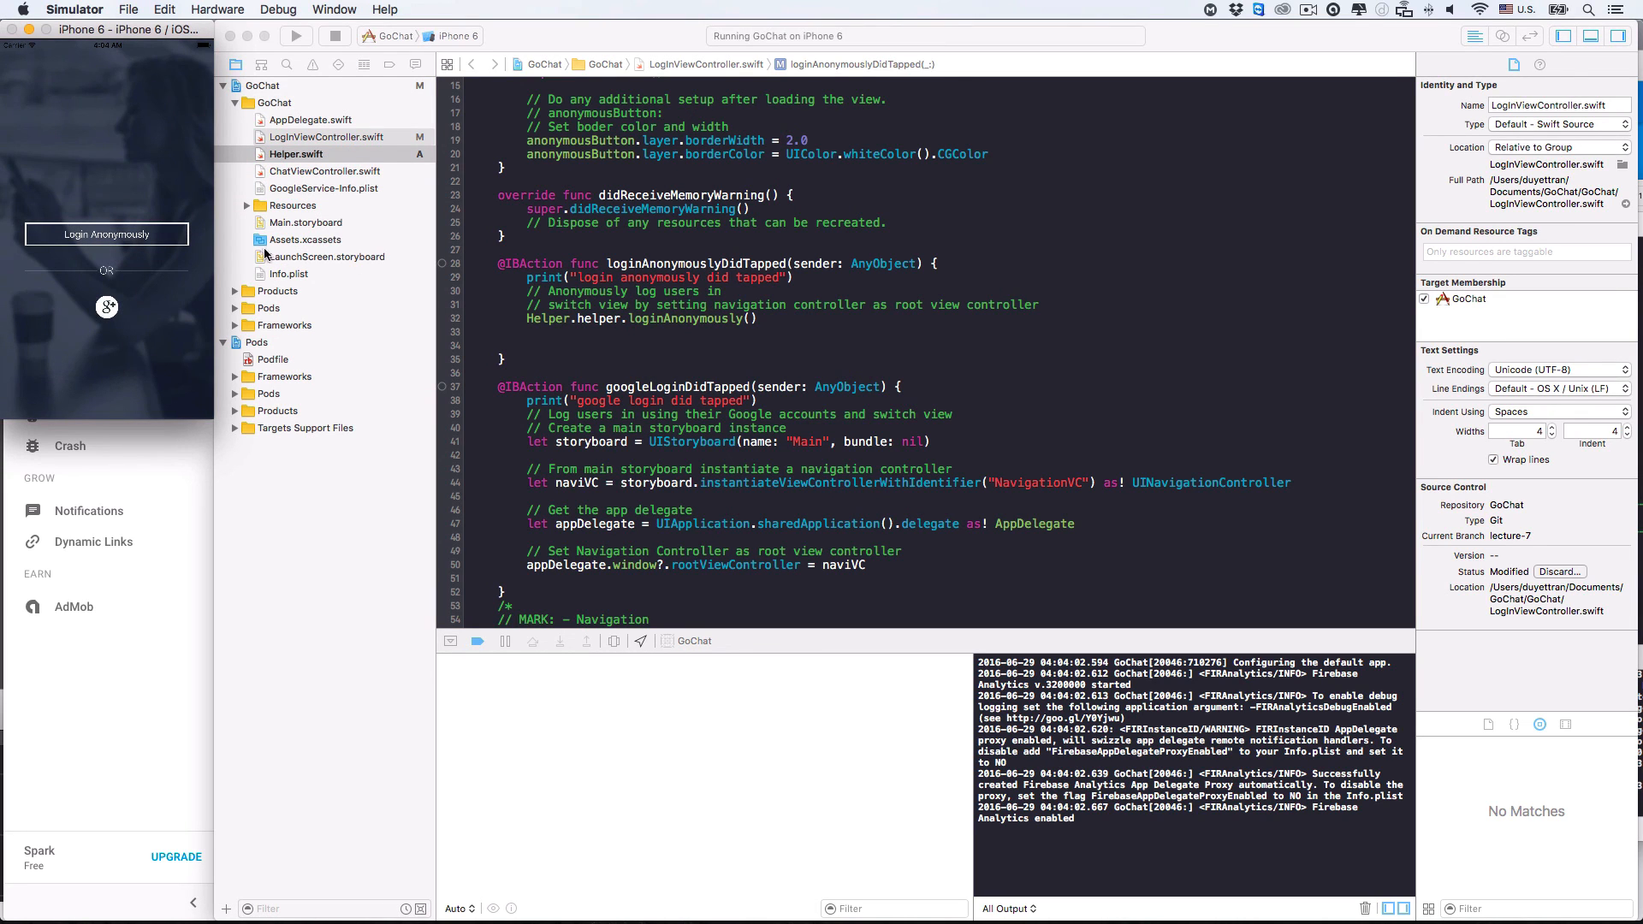
Tap Login Anonymously to reach the Log Out screen and log a user ID.
left_click(106, 234)
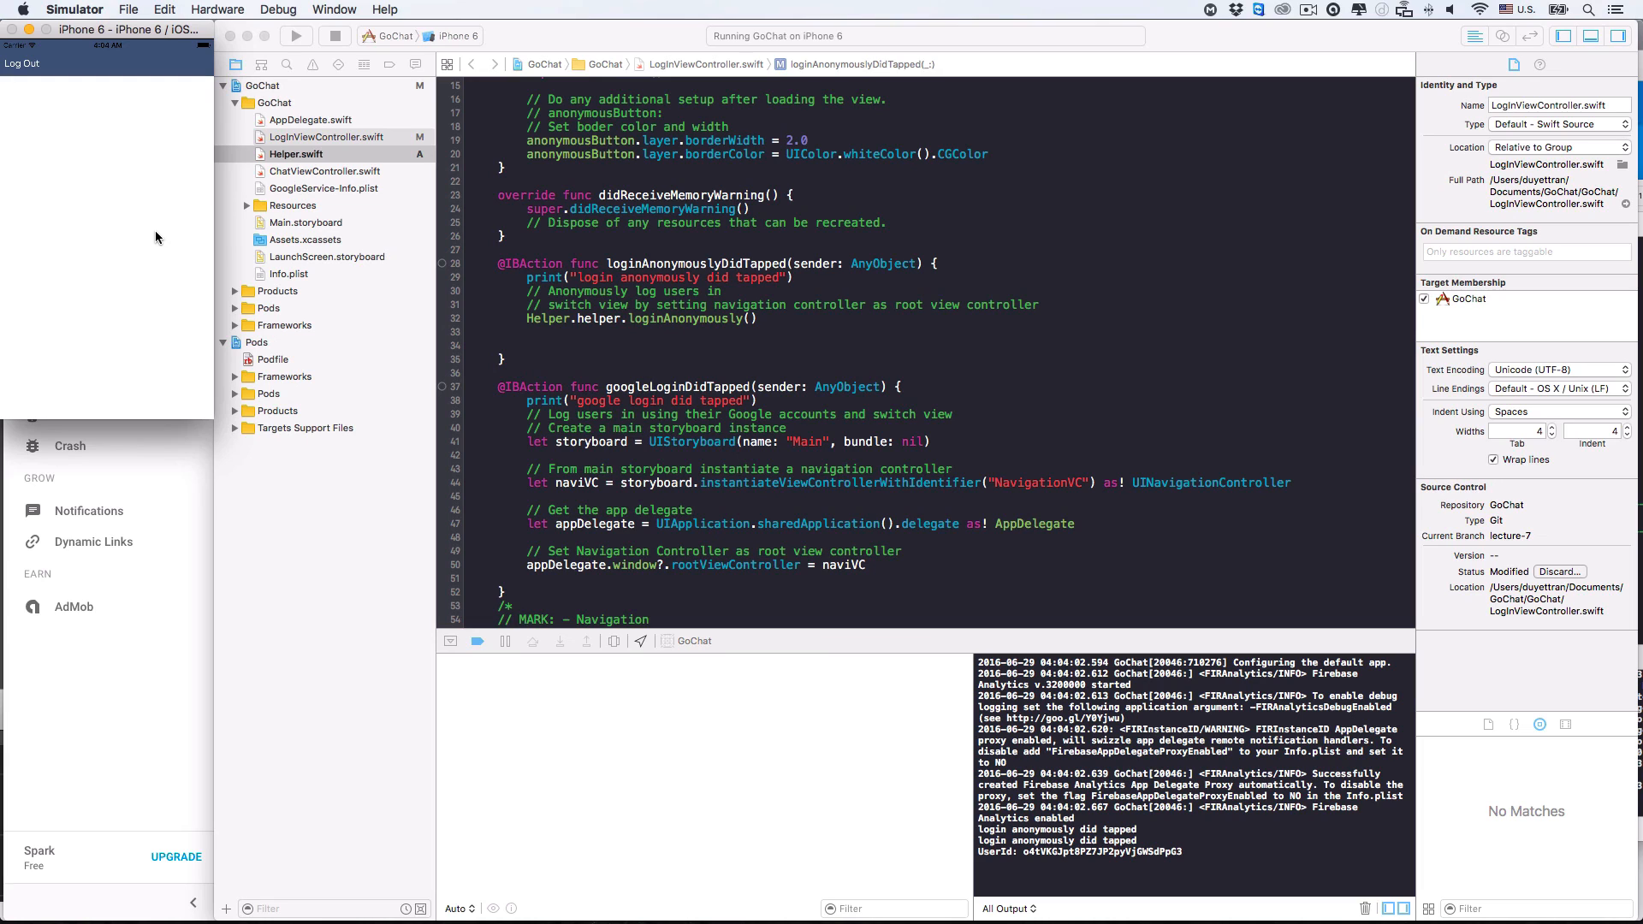
mouse_move(155, 236)
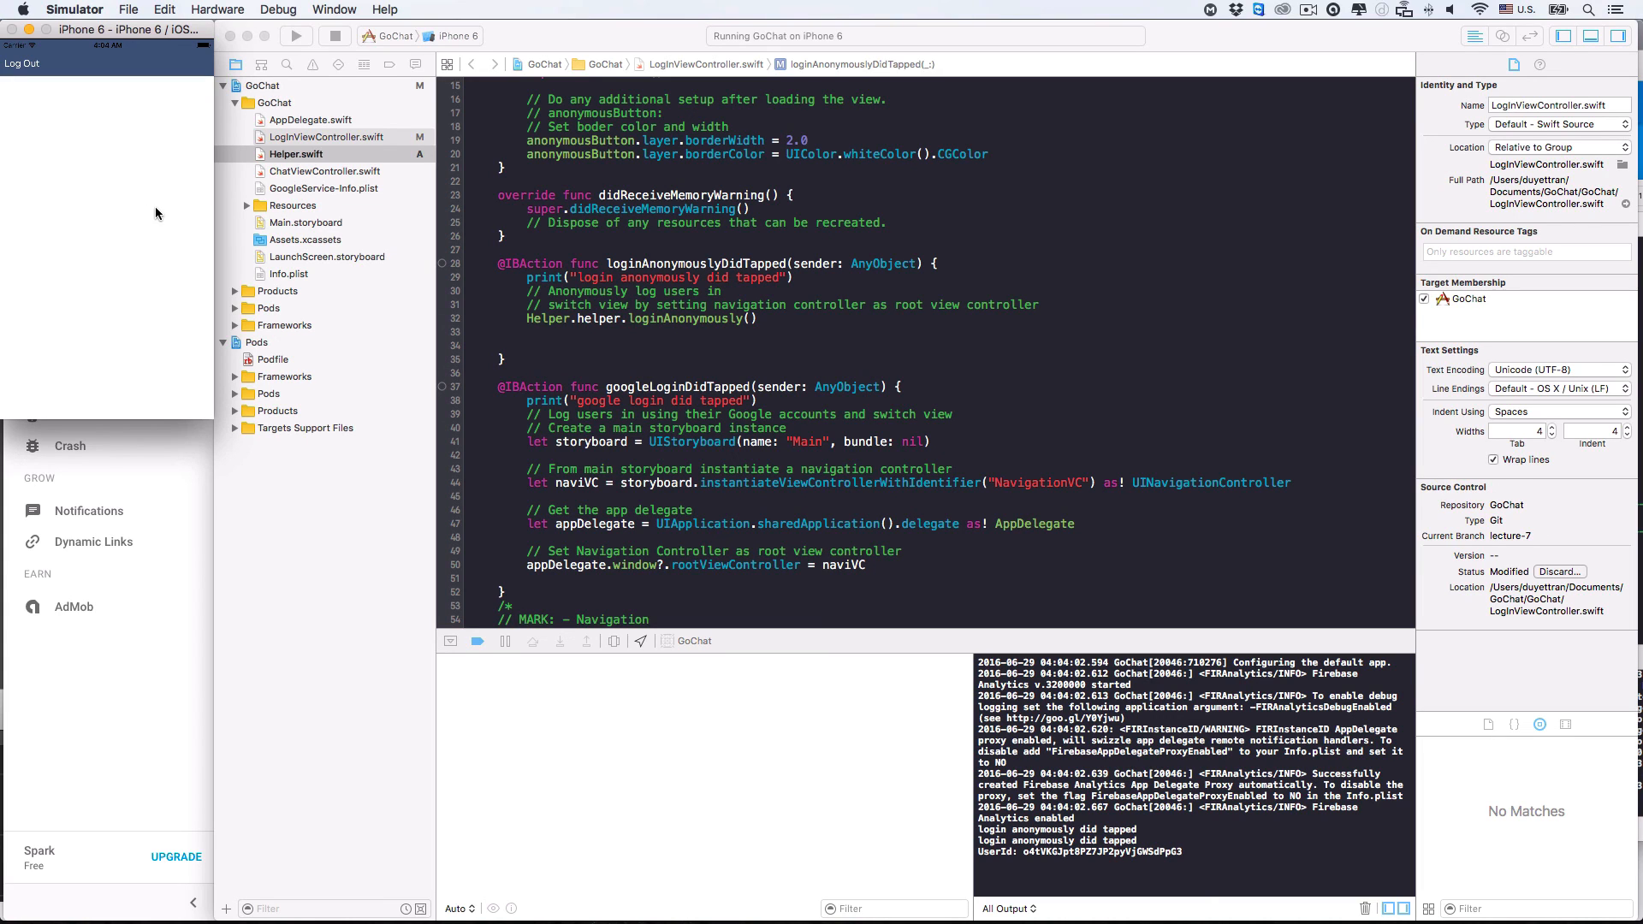